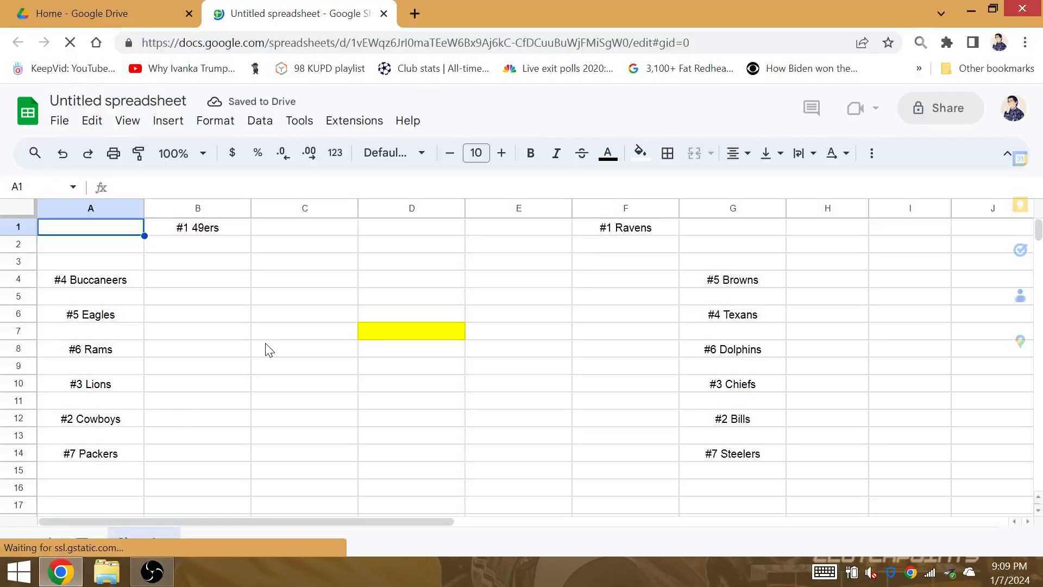
# Step: Move through the AFC first-round team cells in column G
pyautogui.click(411, 314)
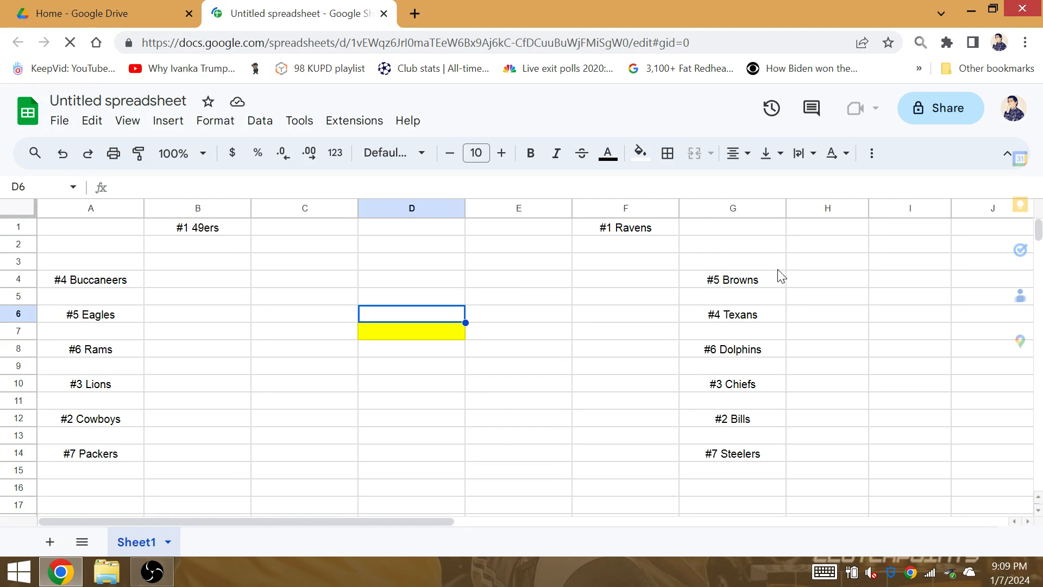
pyautogui.click(731, 279)
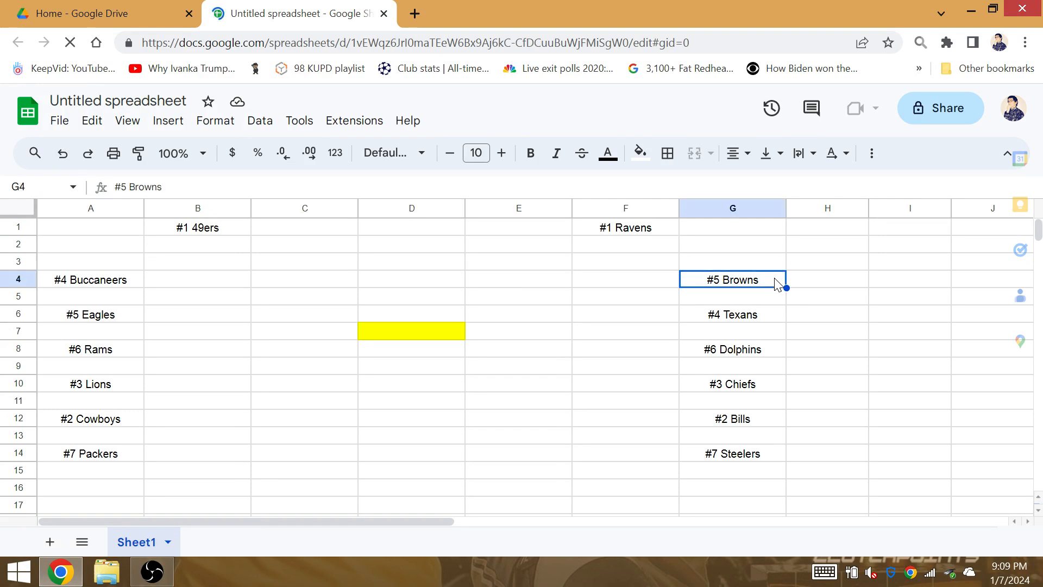
pyautogui.click(624, 330)
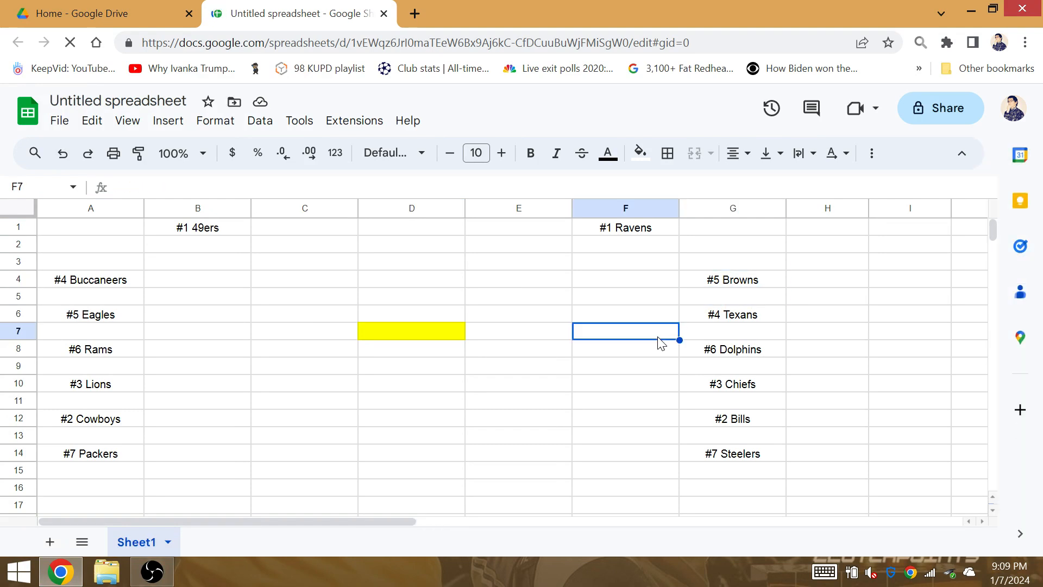
pyautogui.click(731, 331)
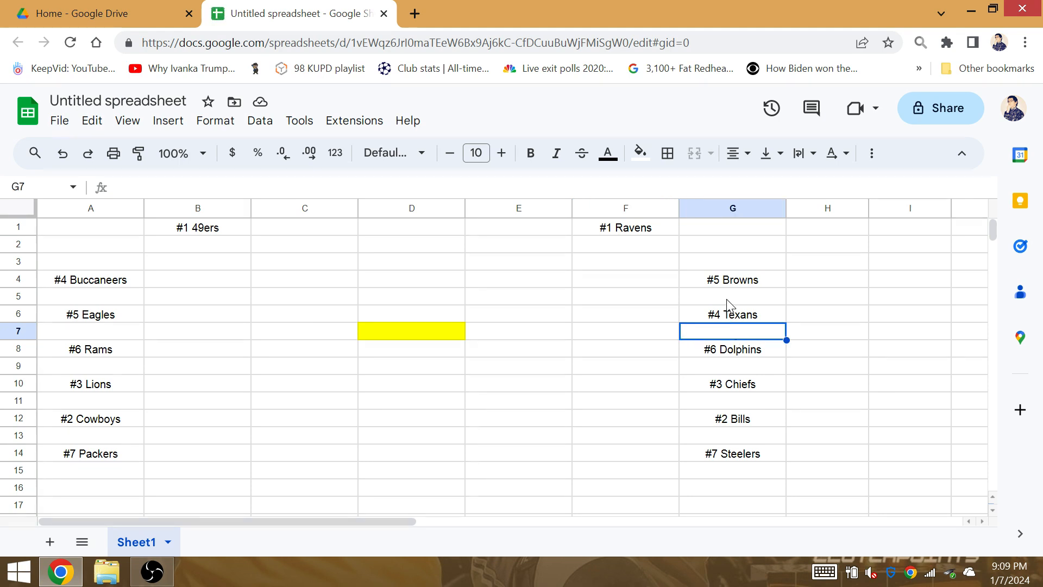
pyautogui.click(731, 296)
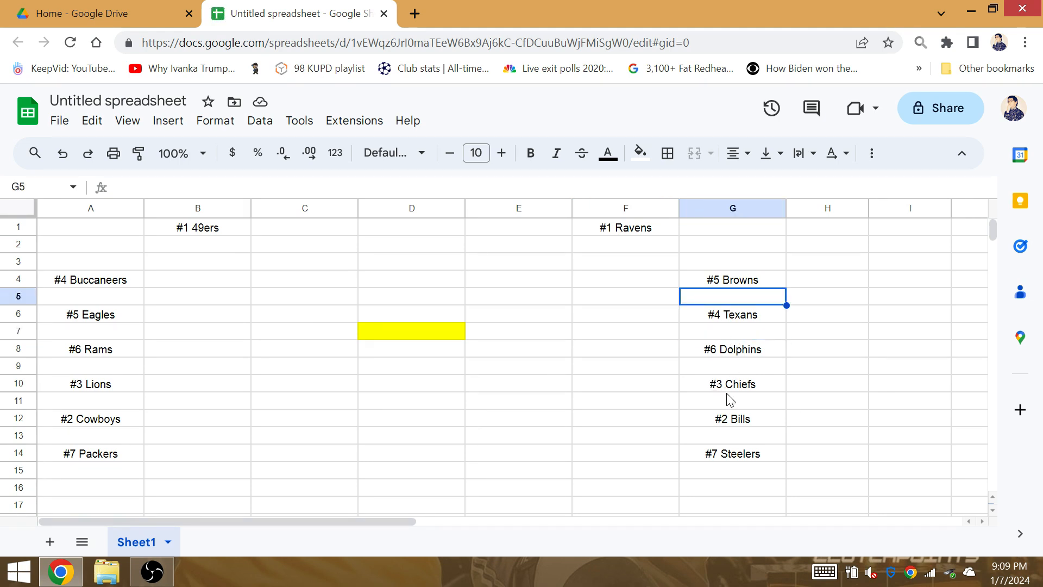
pyautogui.click(732, 365)
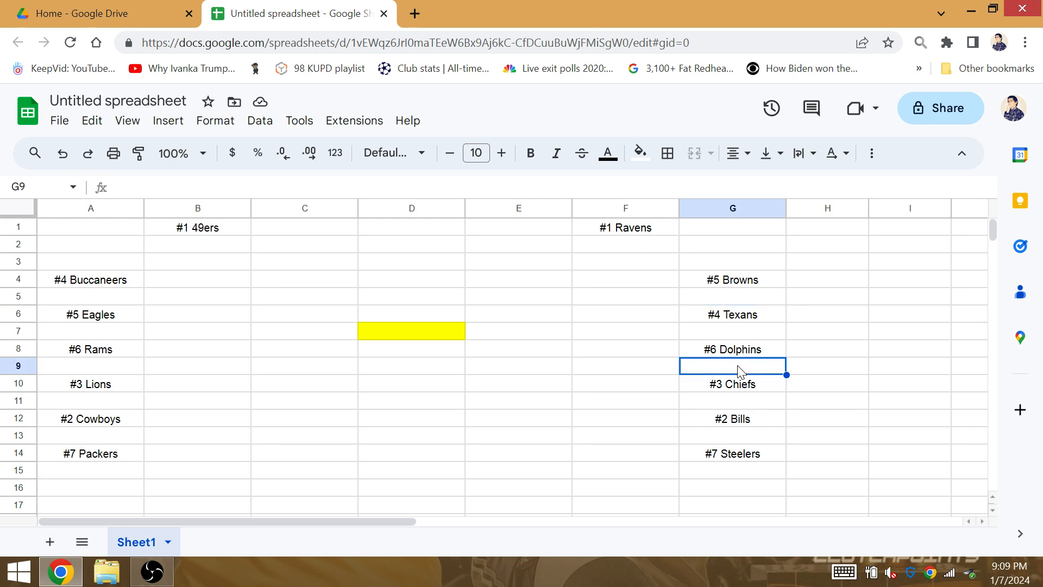
pyautogui.click(731, 419)
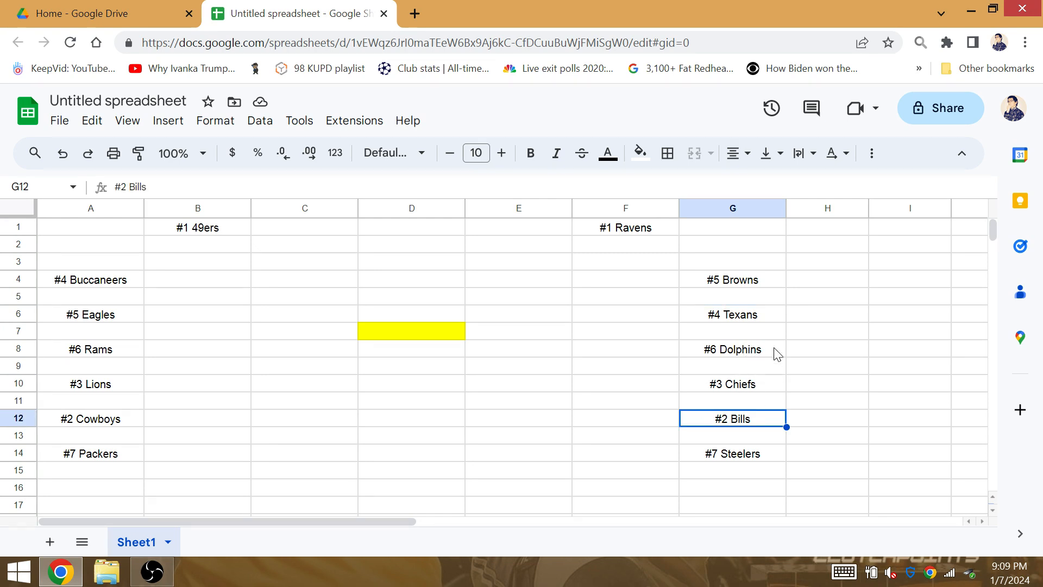
pyautogui.click(732, 349)
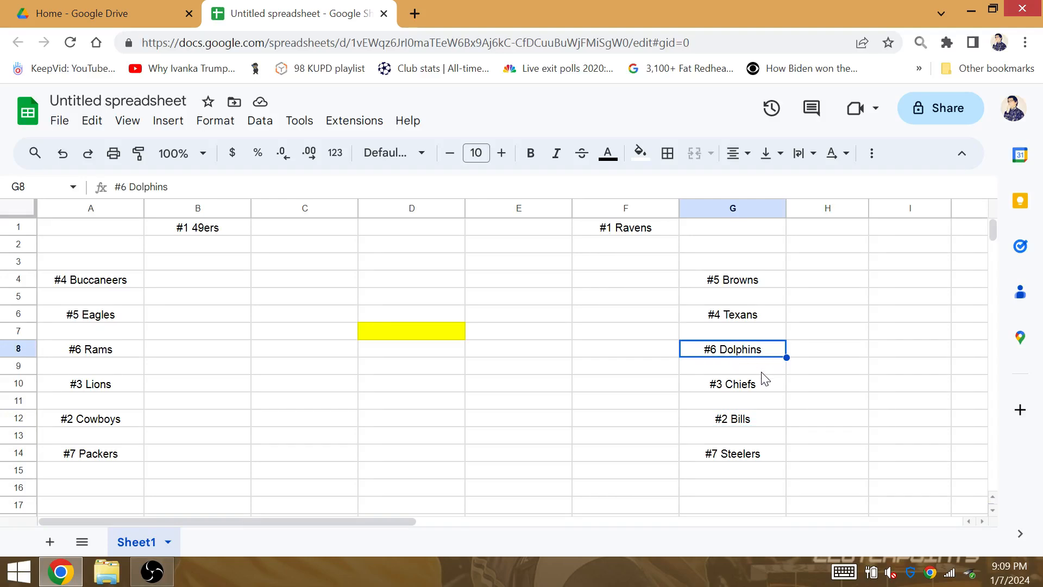
# Step: Copy the #2 Bills, #3 Chiefs and #5 Browns into F13, F9 and F5
pyautogui.click(732, 399)
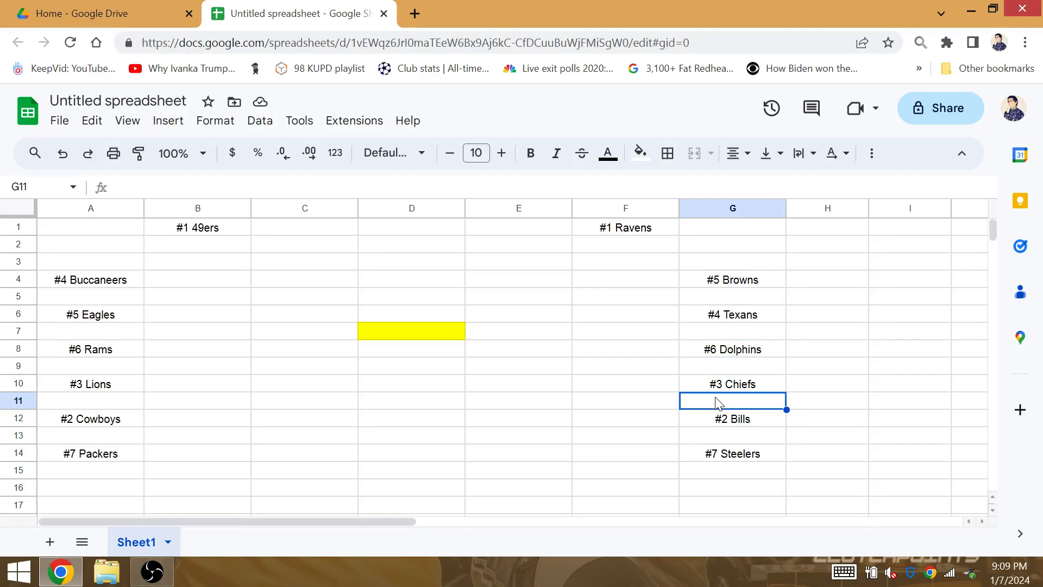
pyautogui.click(732, 349)
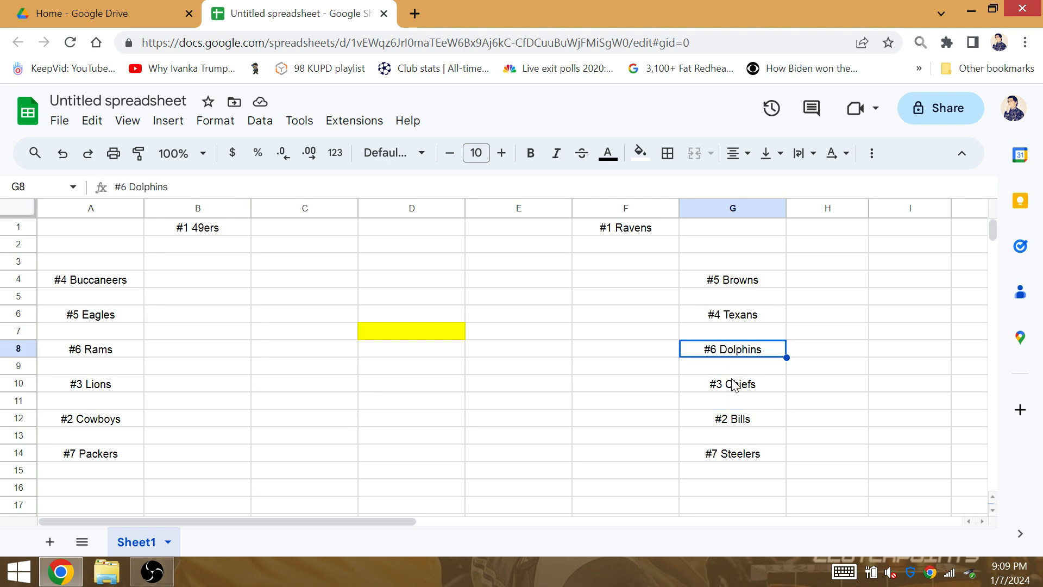
pyautogui.click(733, 384)
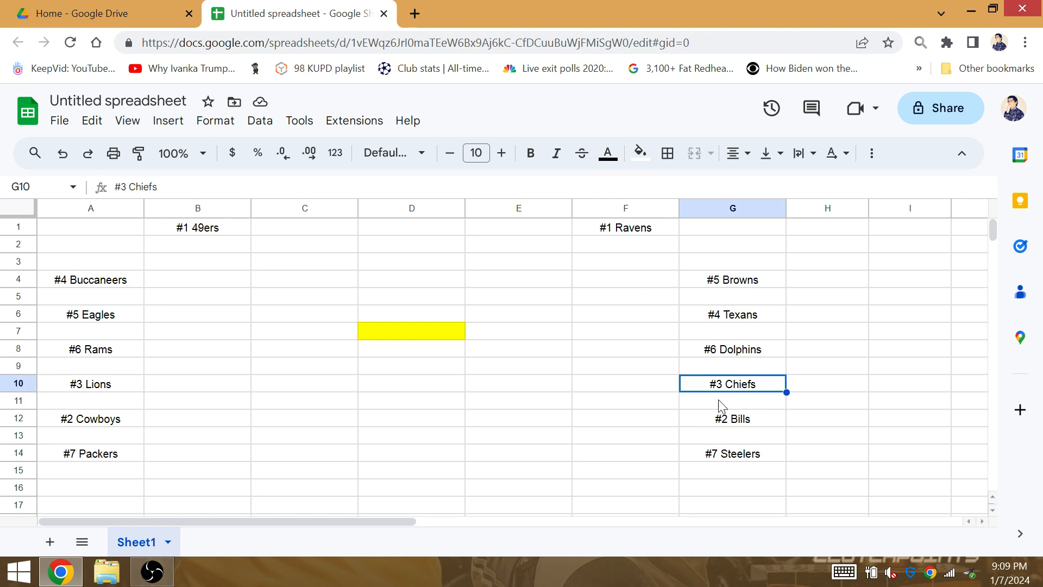
pyautogui.click(731, 418)
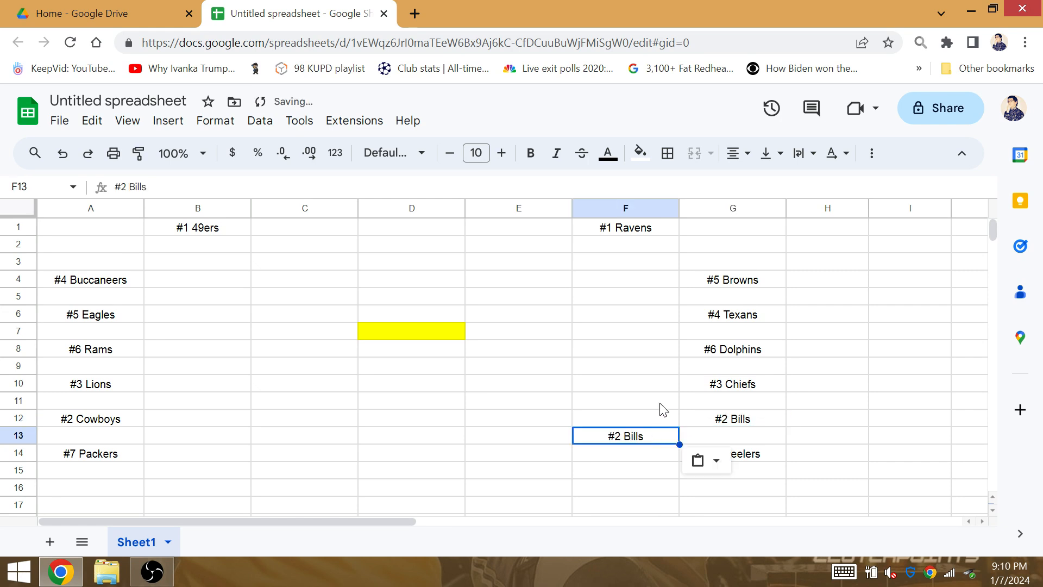
pyautogui.click(732, 384)
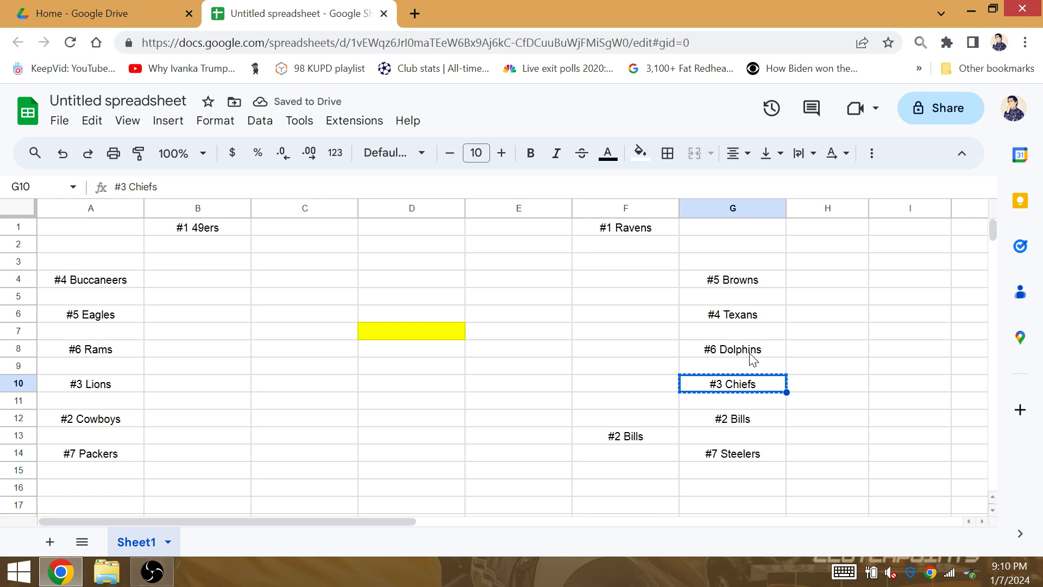
pyautogui.moveTo(678, 387)
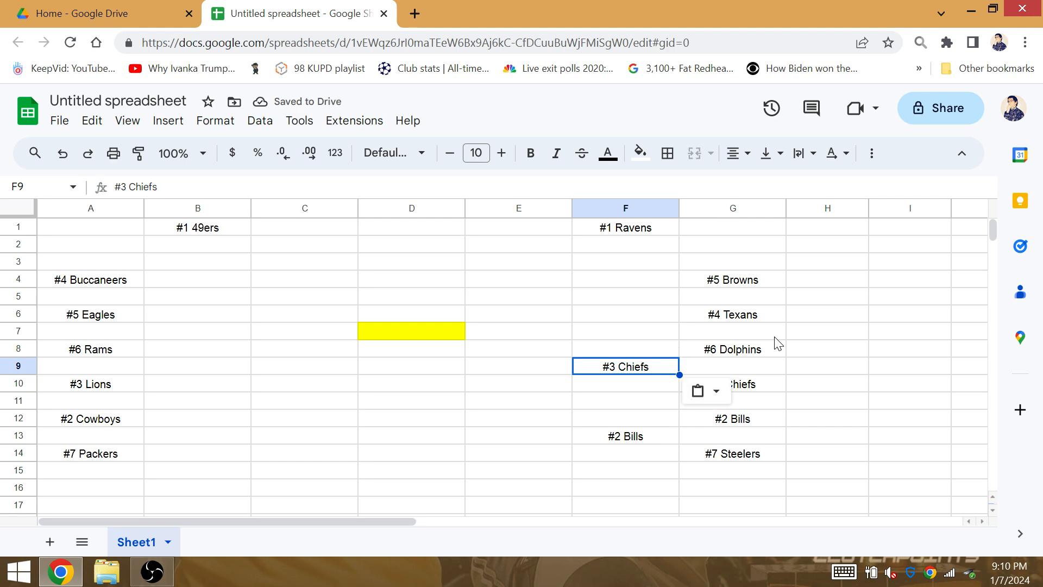
pyautogui.click(731, 279)
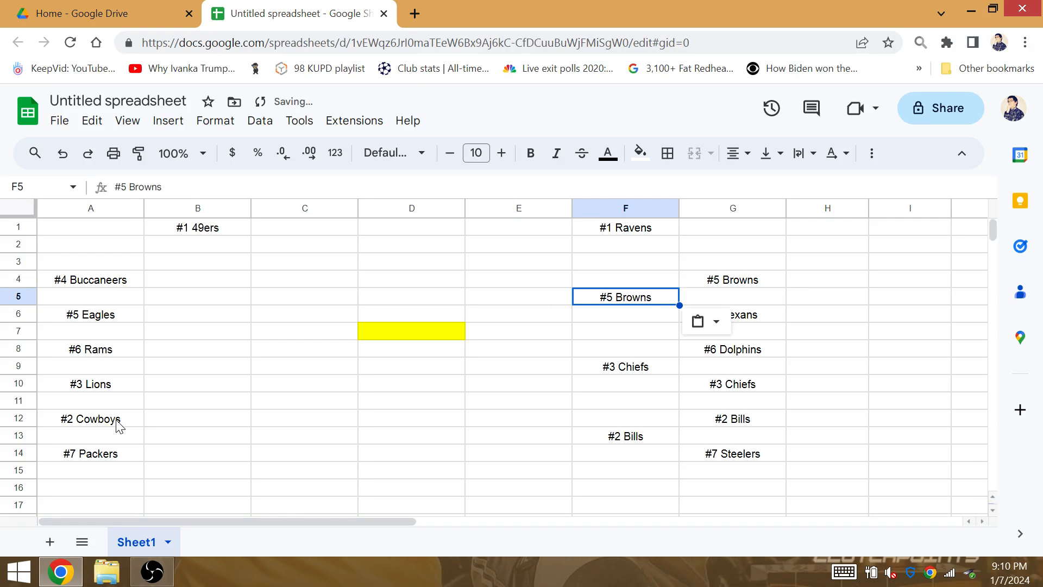
# Step: Pick the Cowboys' next-round spot and copy the #6 Rams entry forward
pyautogui.click(197, 436)
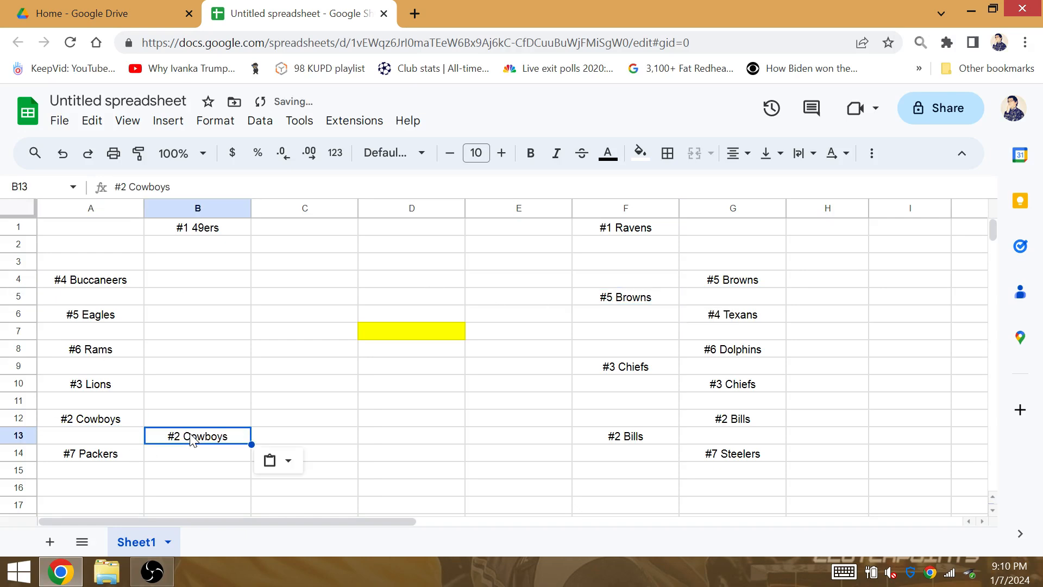
pyautogui.click(91, 349)
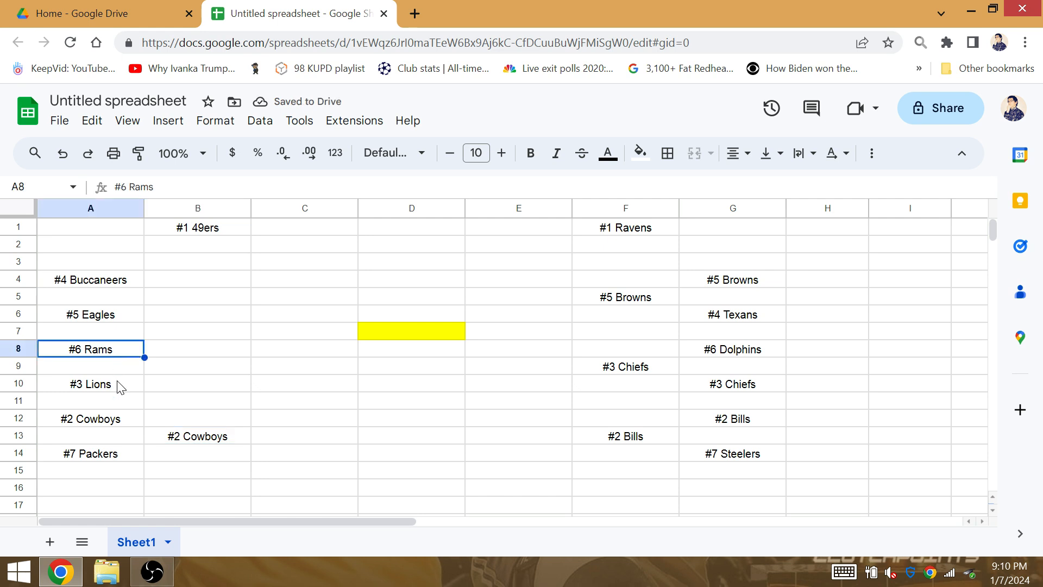
pyautogui.moveTo(126, 384)
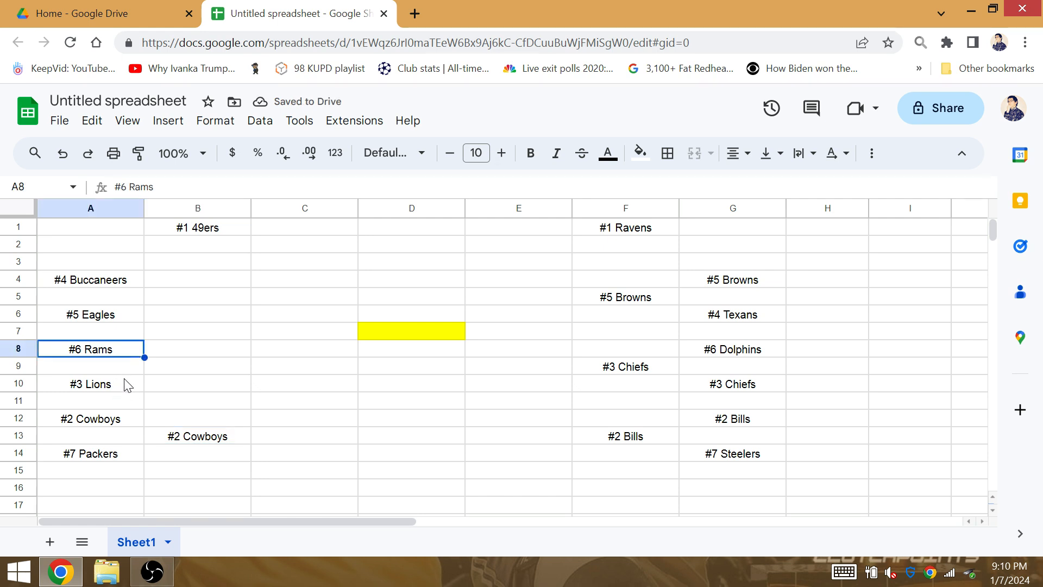
pyautogui.click(91, 365)
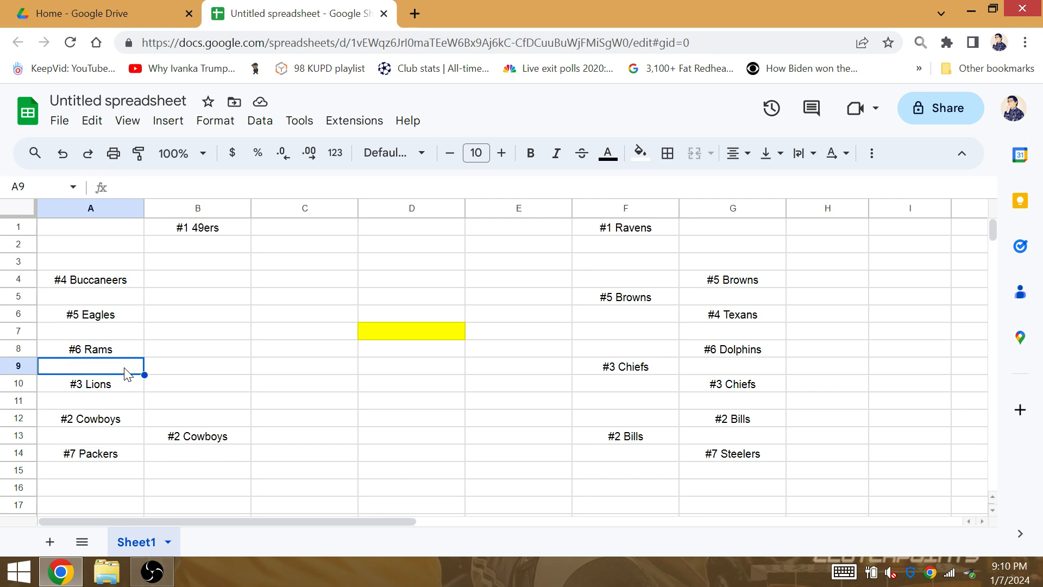
pyautogui.moveTo(120, 353)
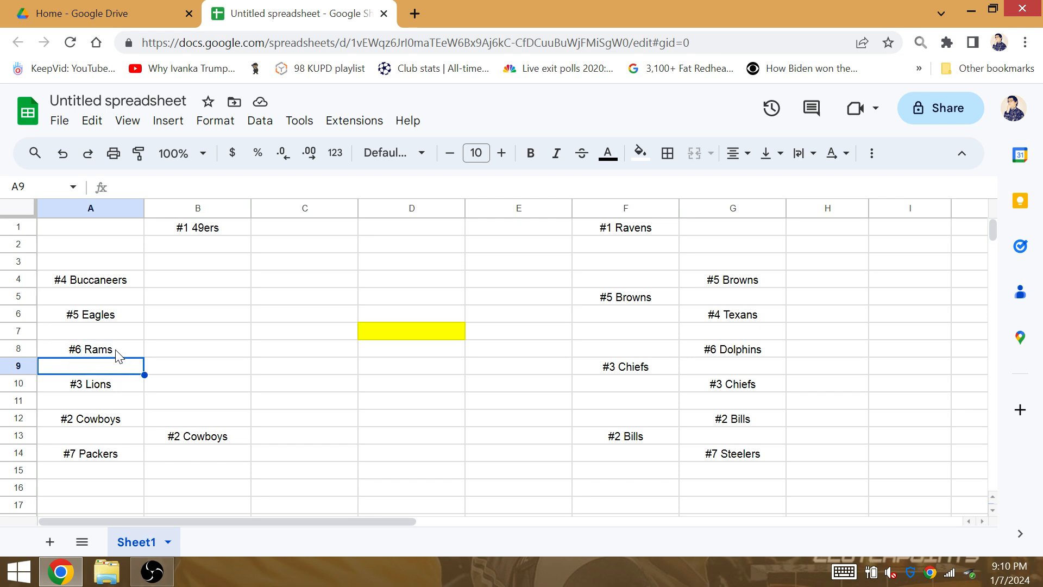
pyautogui.click(90, 349)
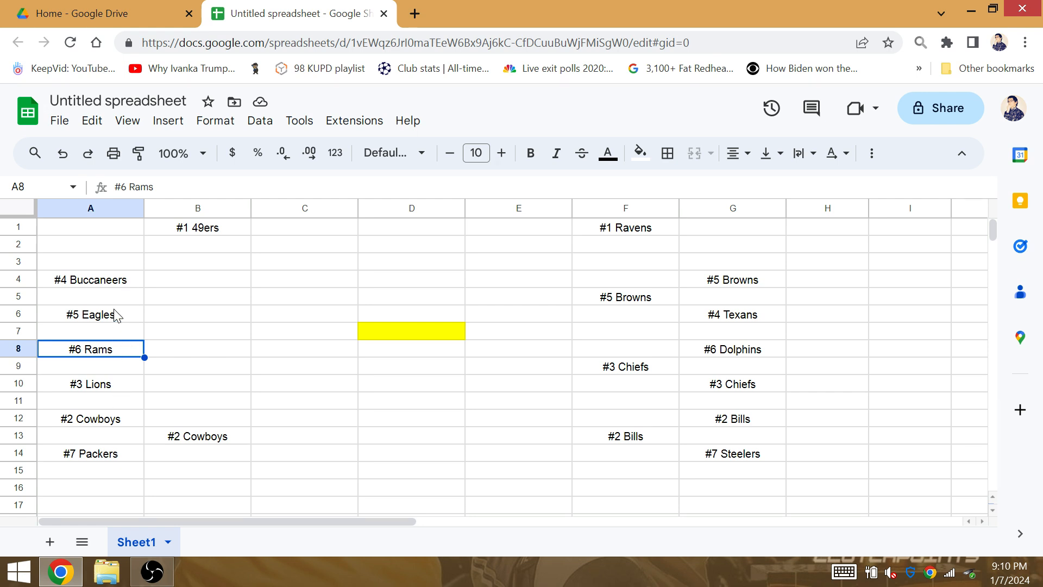
# Step: Copy the #5 Eagles into the NFC next-round column beside their matchup
pyautogui.click(91, 314)
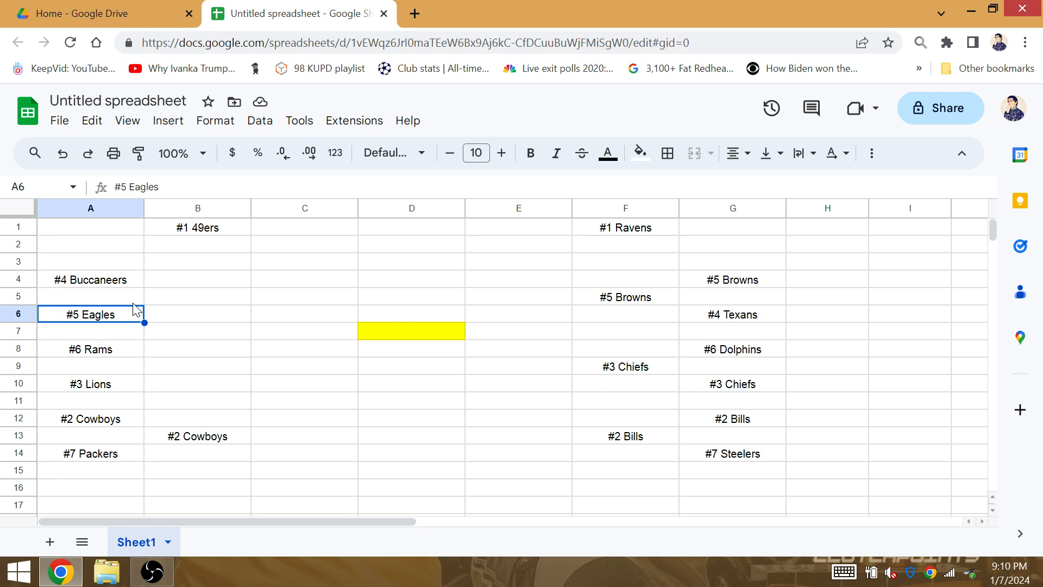
pyautogui.click(91, 330)
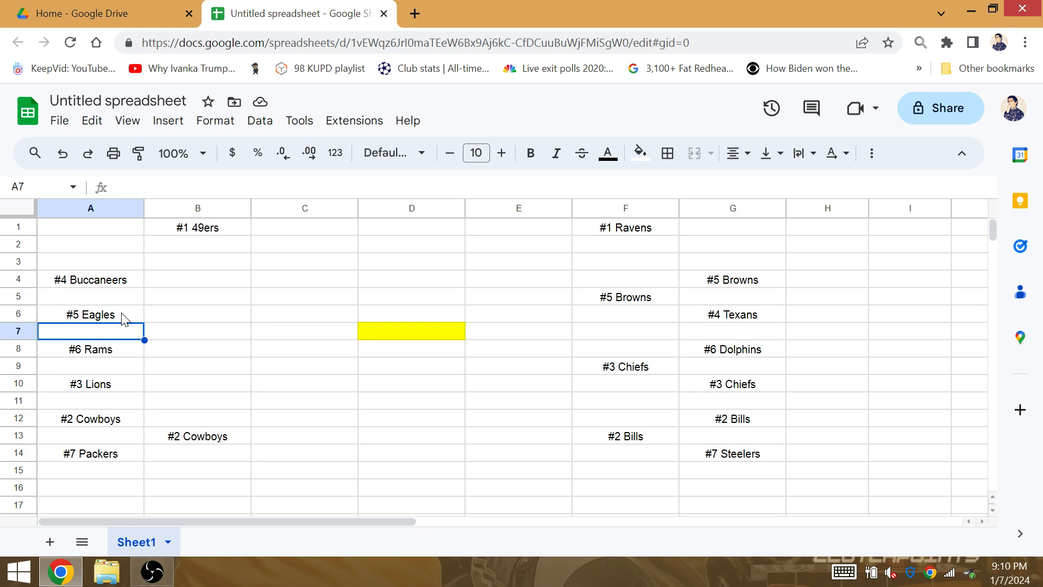
pyautogui.click(90, 314)
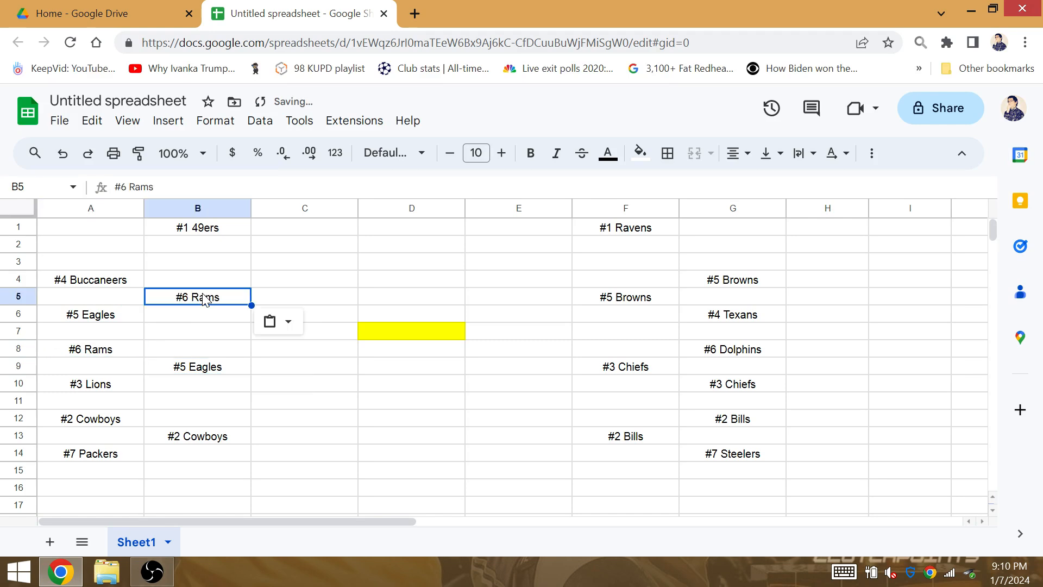
pyautogui.click(304, 279)
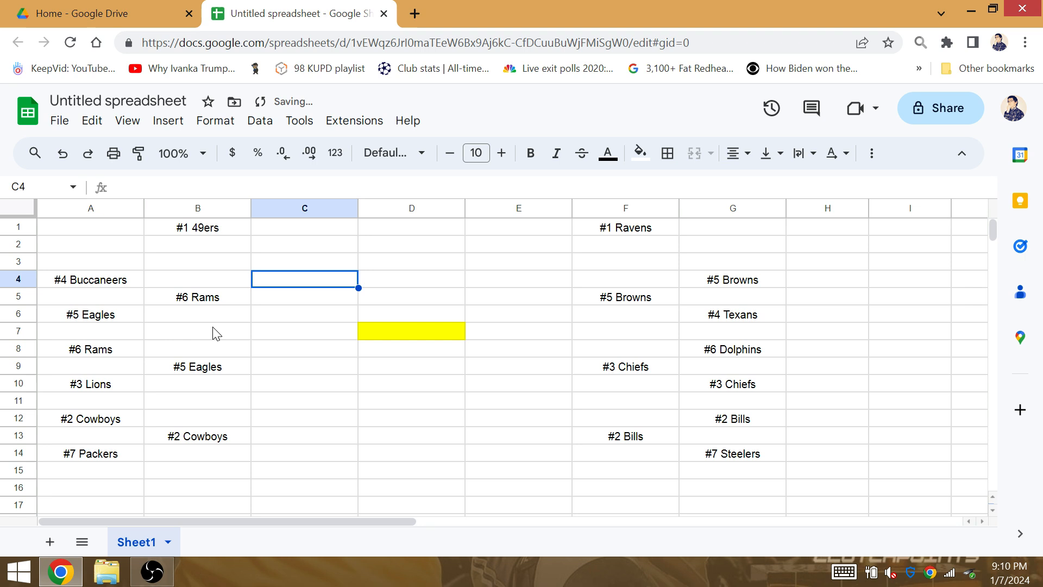
pyautogui.click(197, 314)
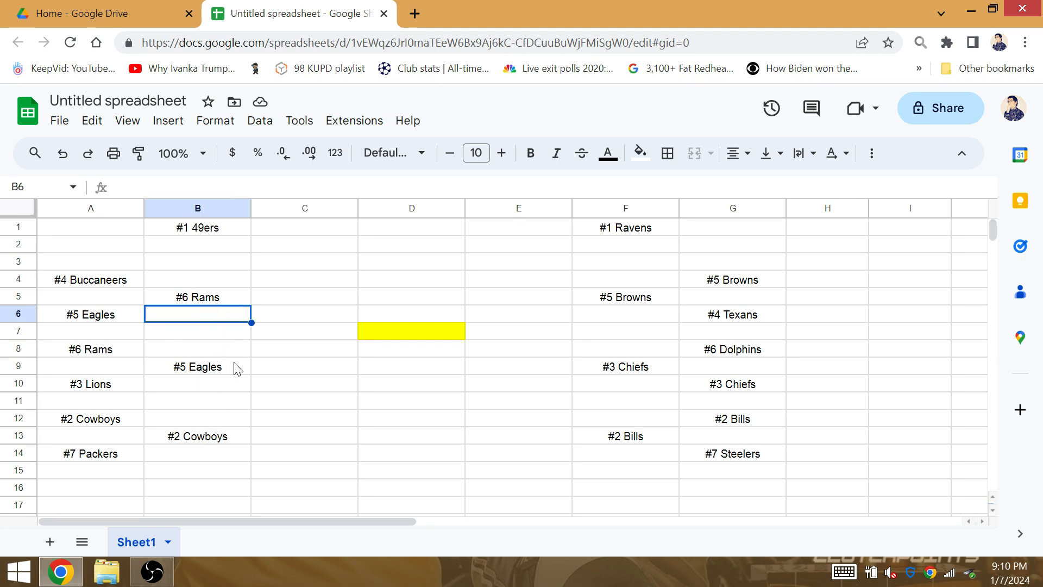
pyautogui.click(197, 331)
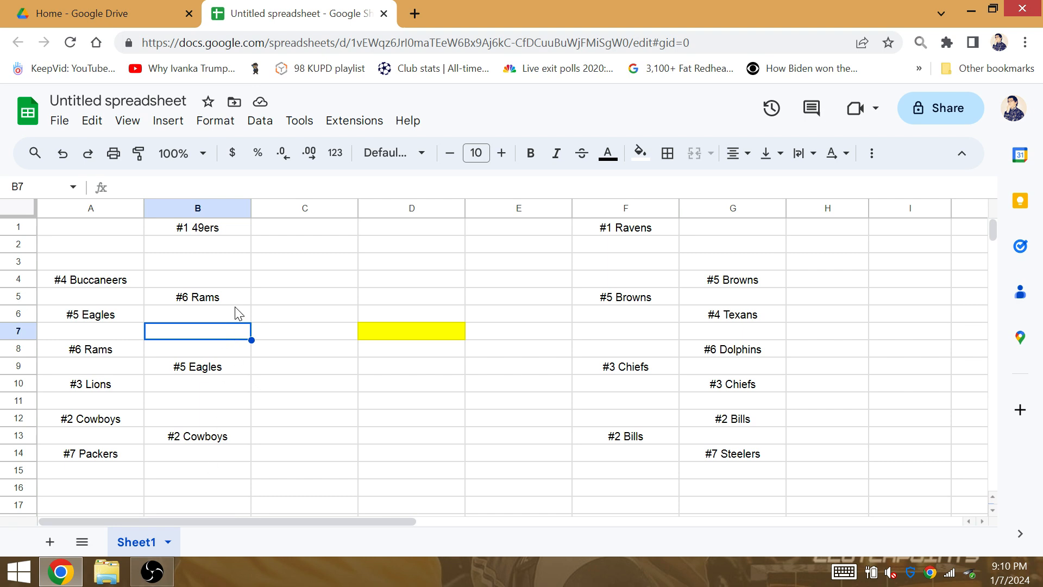
pyautogui.moveTo(238, 322)
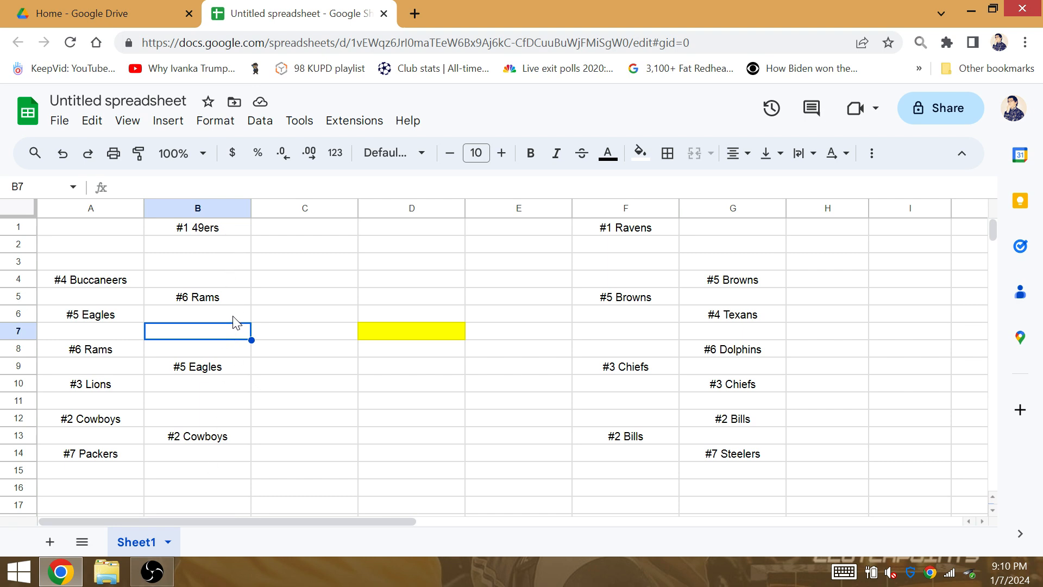
# Step: Carry the #1 Ravens from F1 into E3, then select the #3 Chiefs entry
pyautogui.click(197, 296)
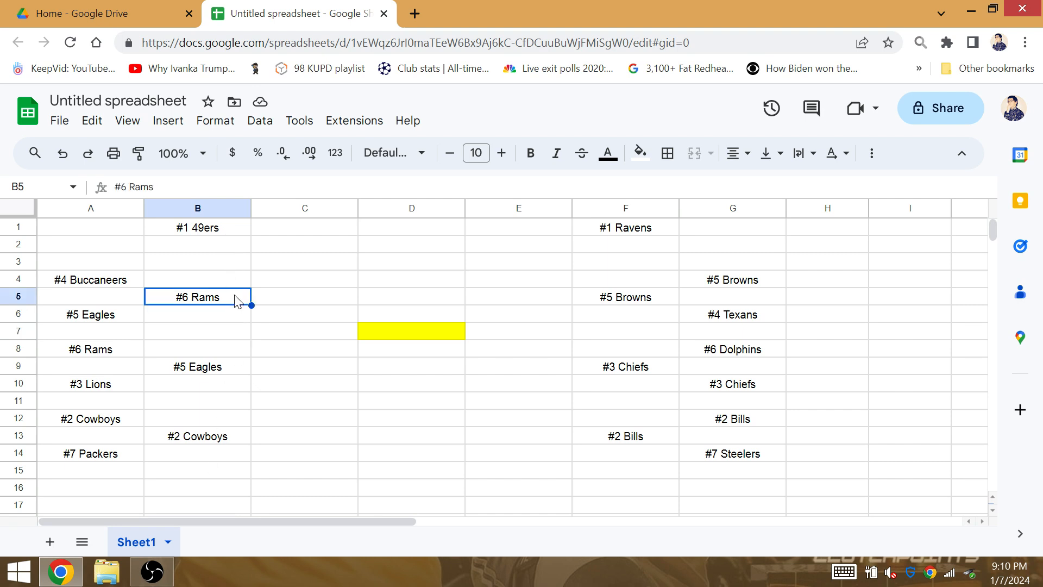
pyautogui.moveTo(630, 272)
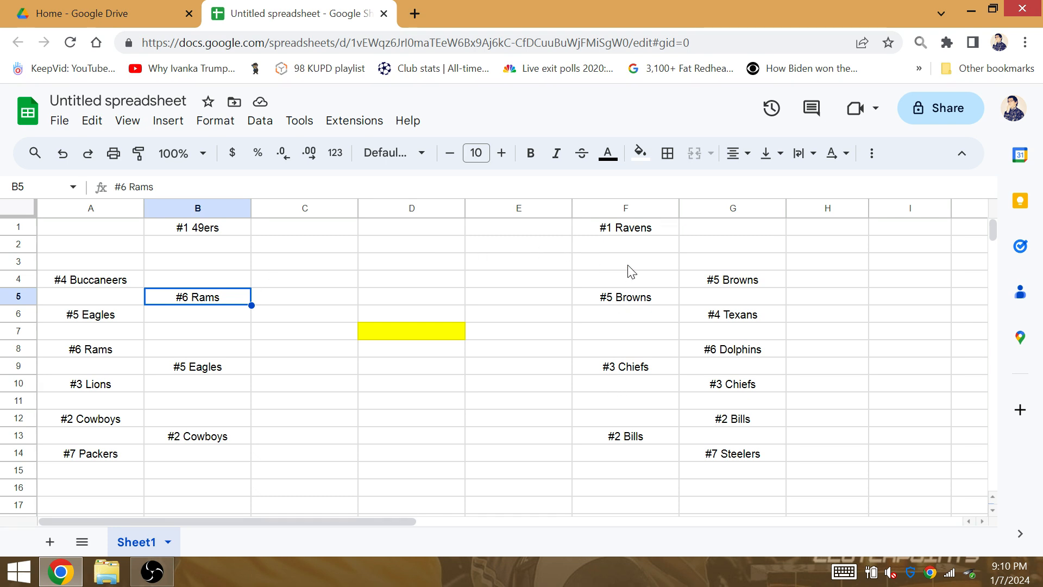
pyautogui.moveTo(637, 362)
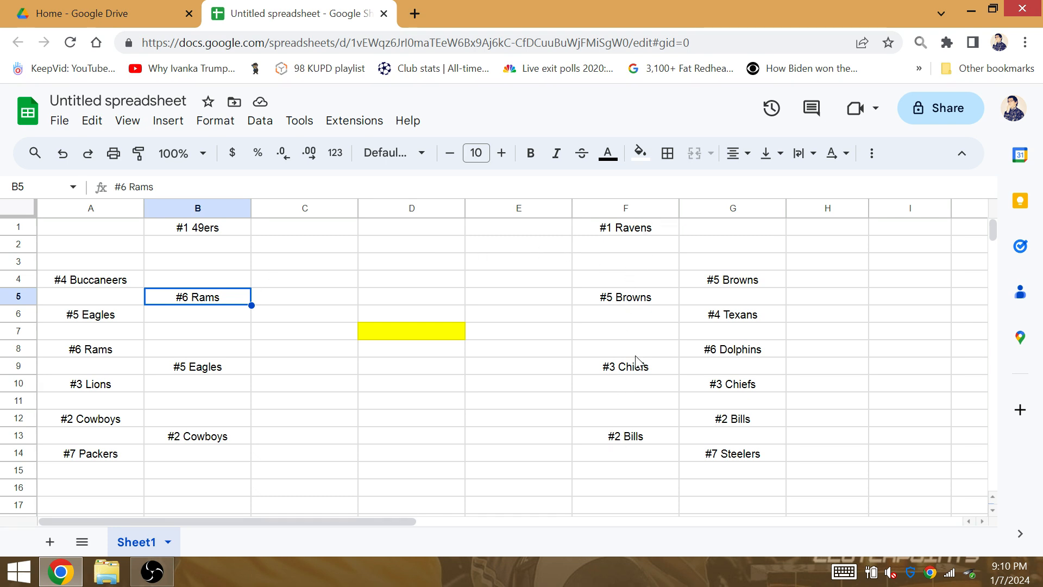
pyautogui.moveTo(575, 374)
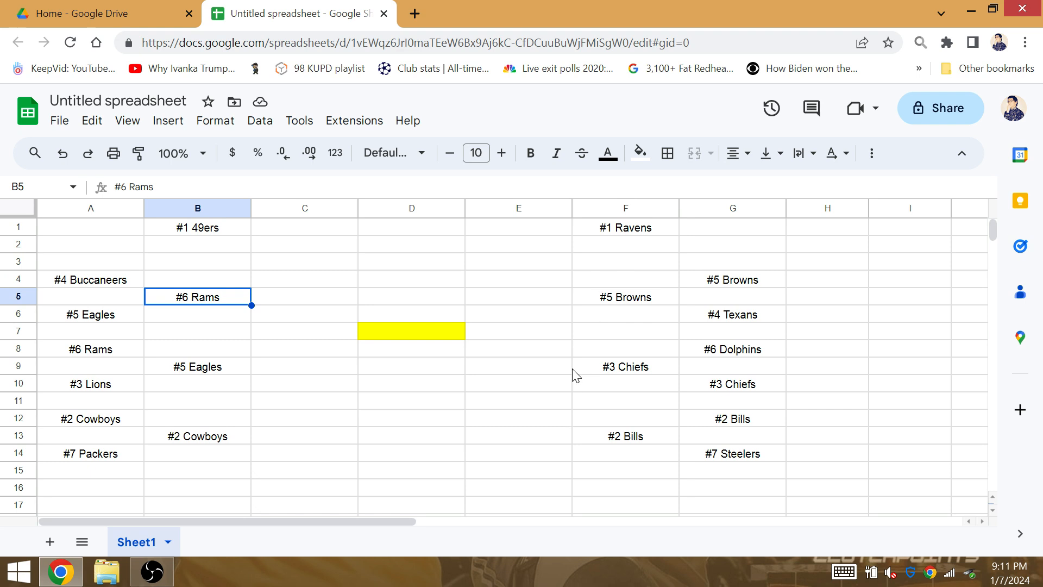
pyautogui.moveTo(551, 341)
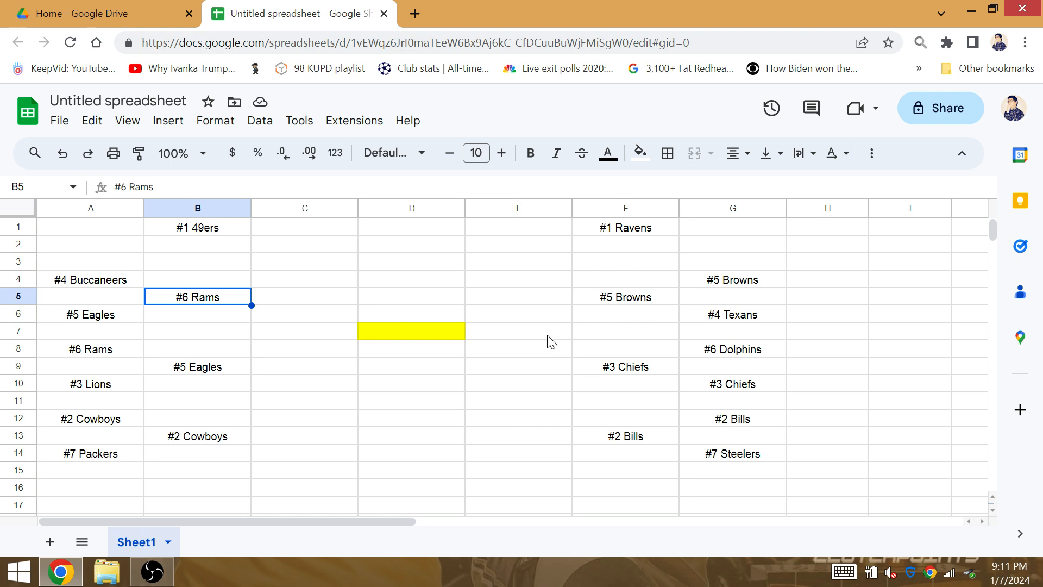
pyautogui.click(625, 227)
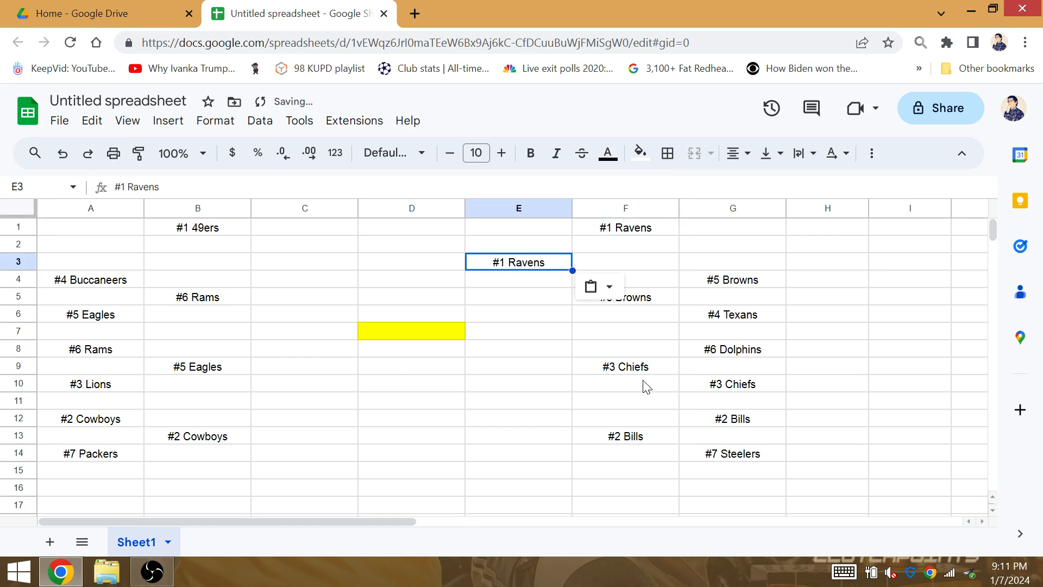
pyautogui.click(624, 365)
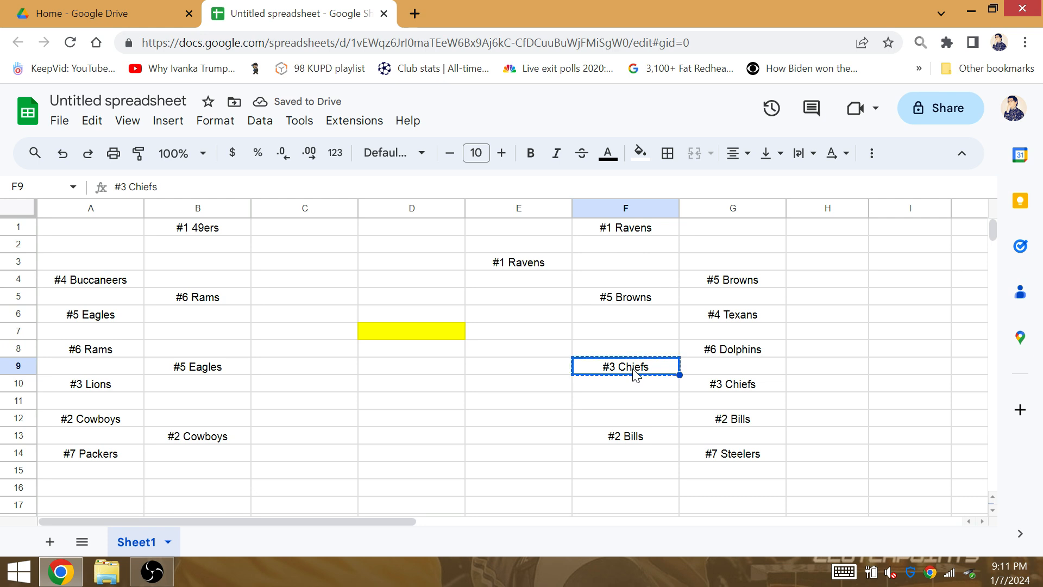
# Step: Paste the #3 Chiefs into cell E11
pyautogui.click(518, 399)
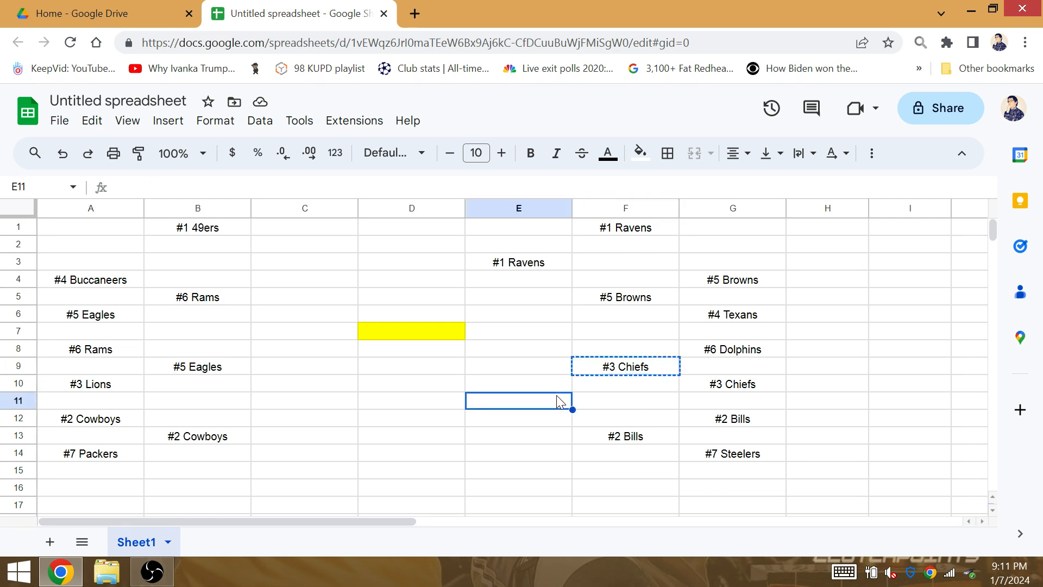
pyautogui.moveTo(565, 370)
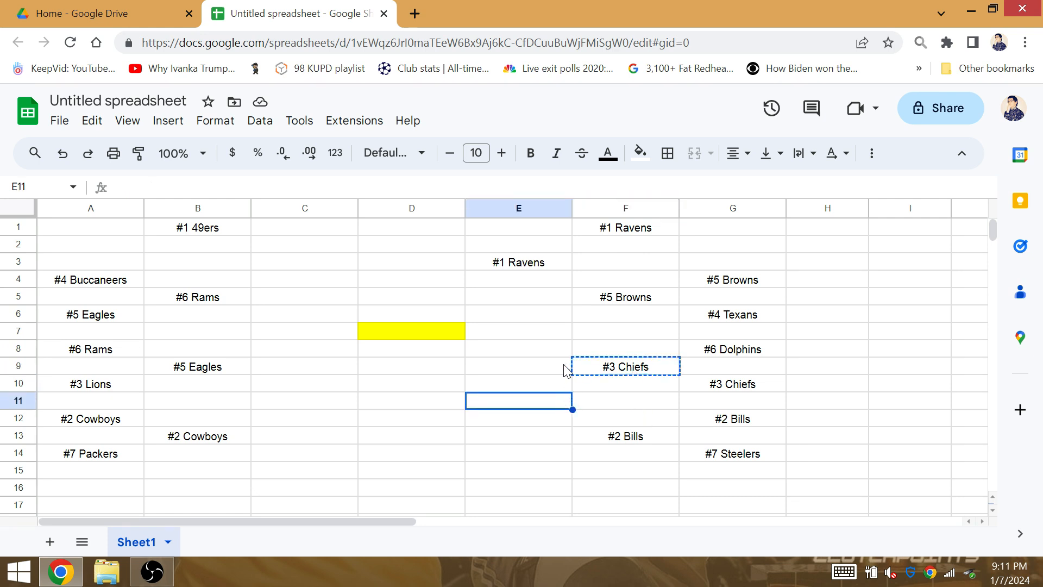
pyautogui.press('ctrl+v')
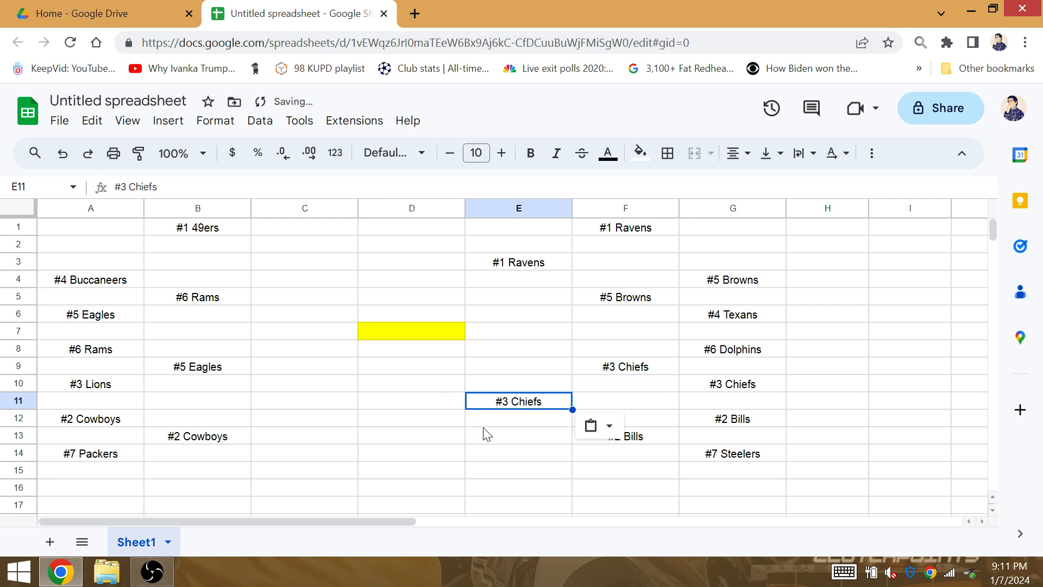
pyautogui.click(518, 435)
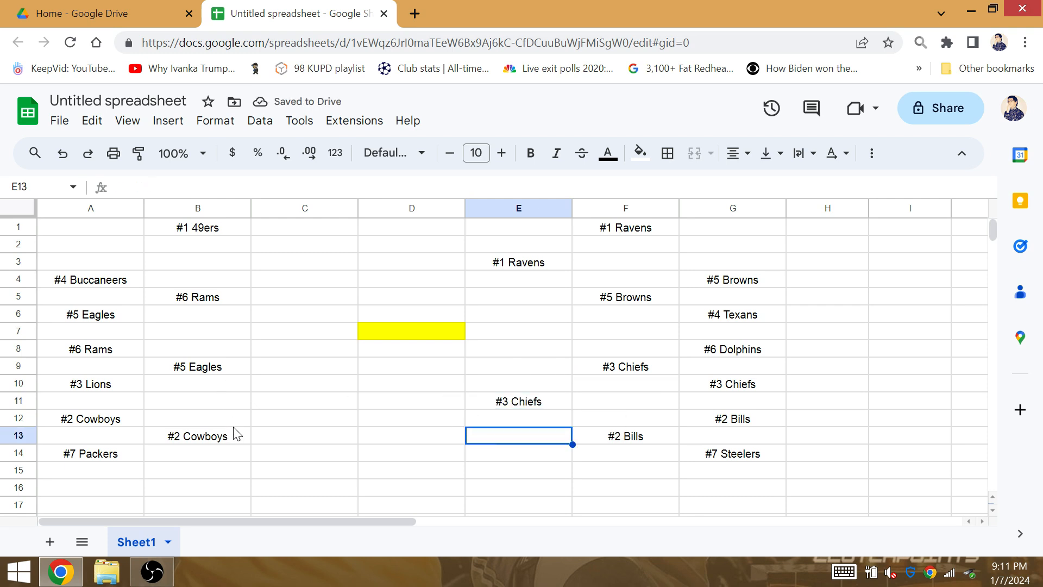
# Step: Copy the #2 Cowboys entry from B13 for cell C11
pyautogui.click(196, 436)
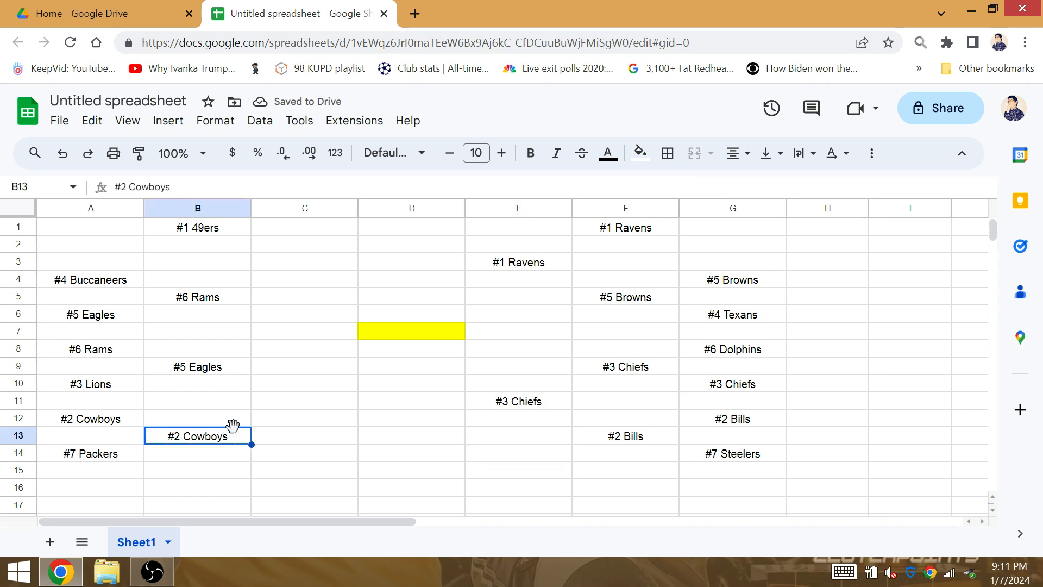
pyautogui.click(305, 400)
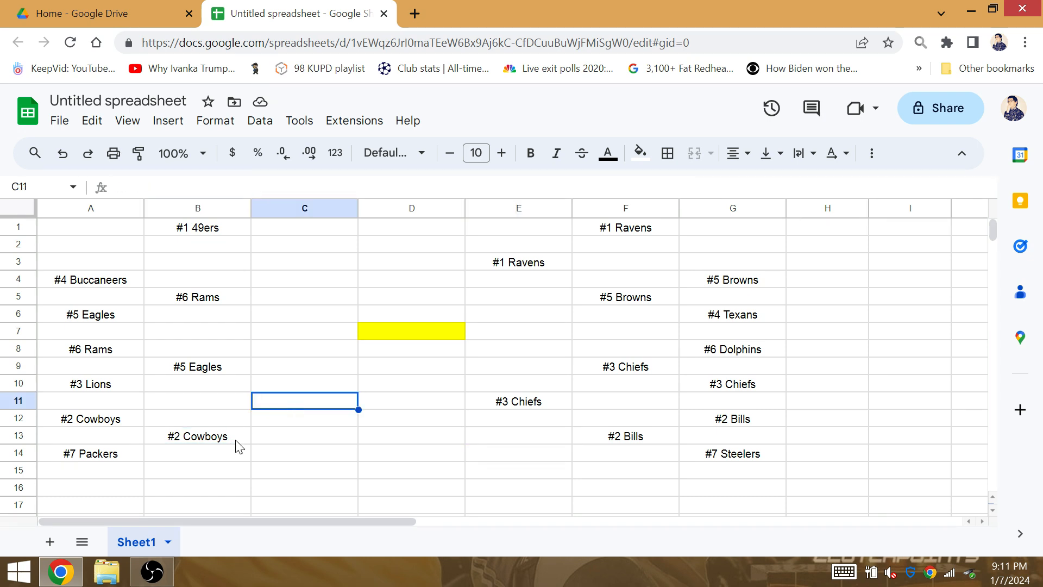
pyautogui.click(197, 436)
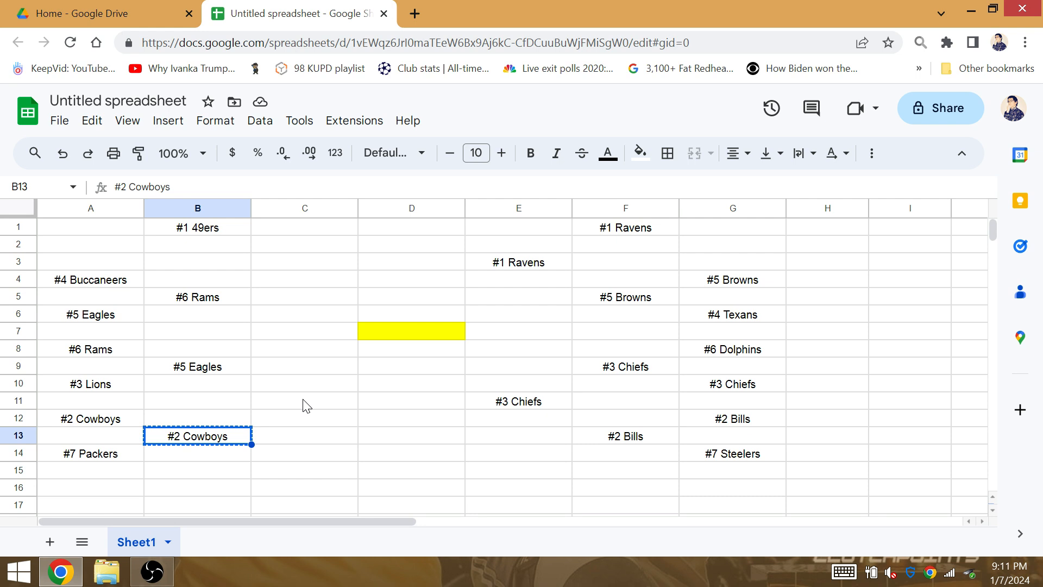
pyautogui.moveTo(316, 388)
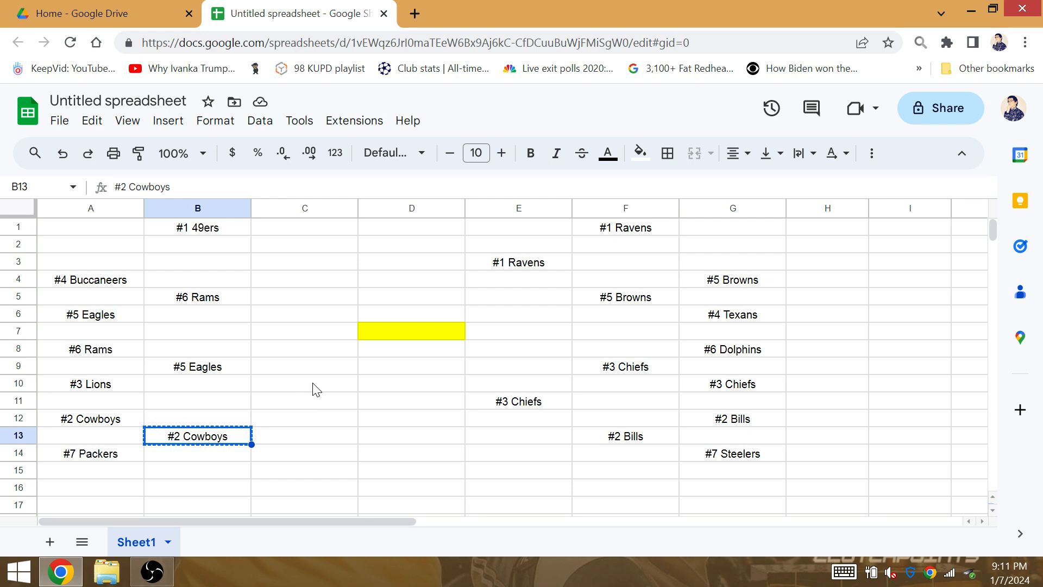
pyautogui.moveTo(322, 375)
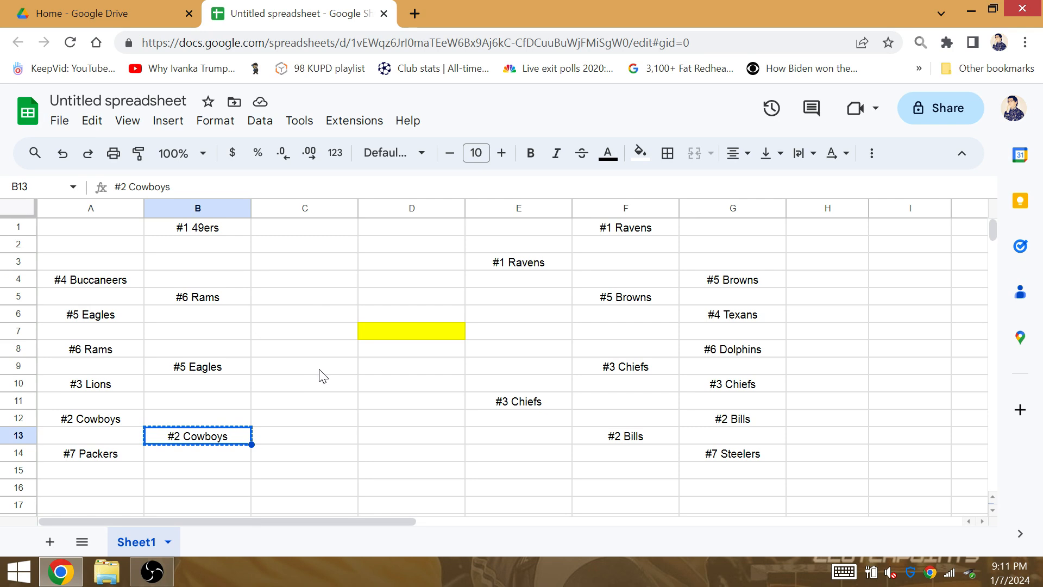
pyautogui.moveTo(298, 406)
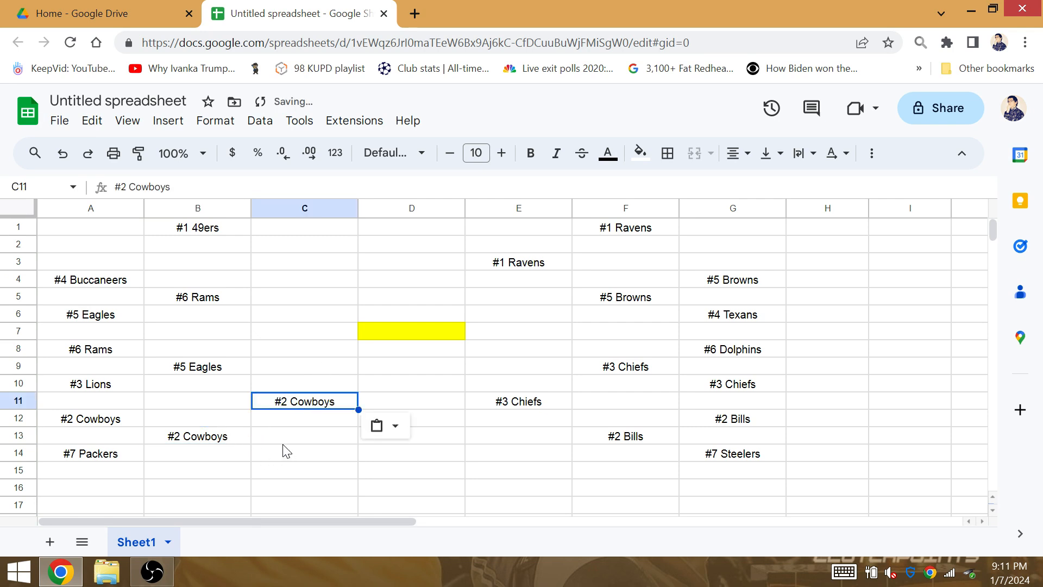
# Step: Paste the #2 Cowboys into C11 and select the 49ers' spot in C3
pyautogui.click(304, 436)
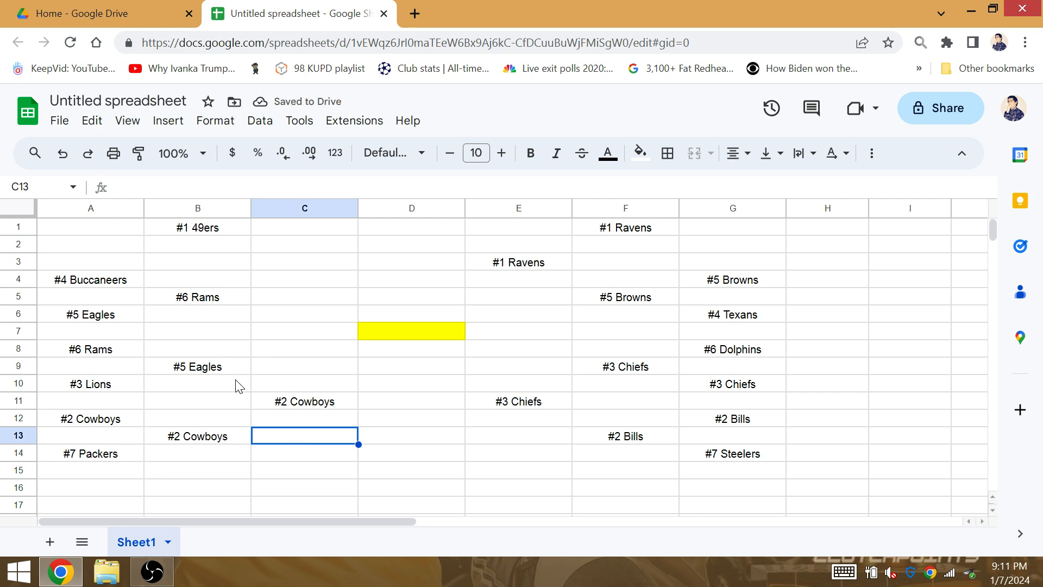
pyautogui.click(197, 365)
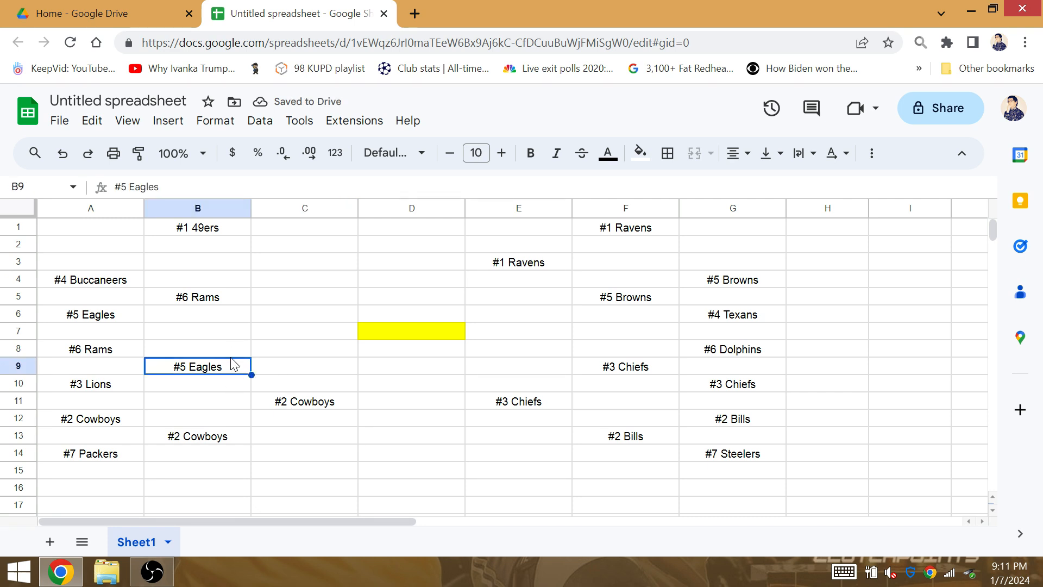
pyautogui.moveTo(288, 399)
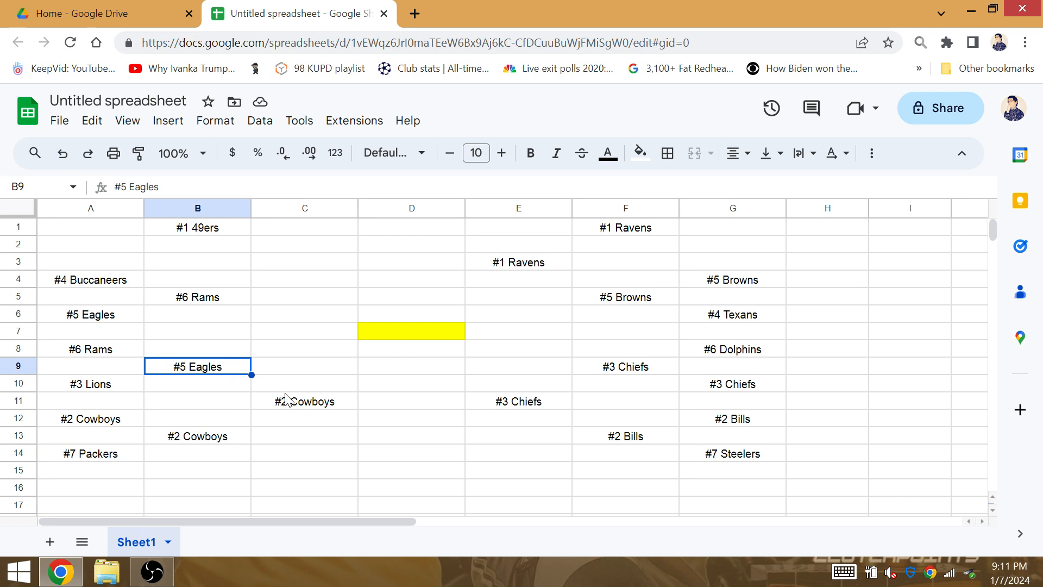
pyautogui.click(304, 401)
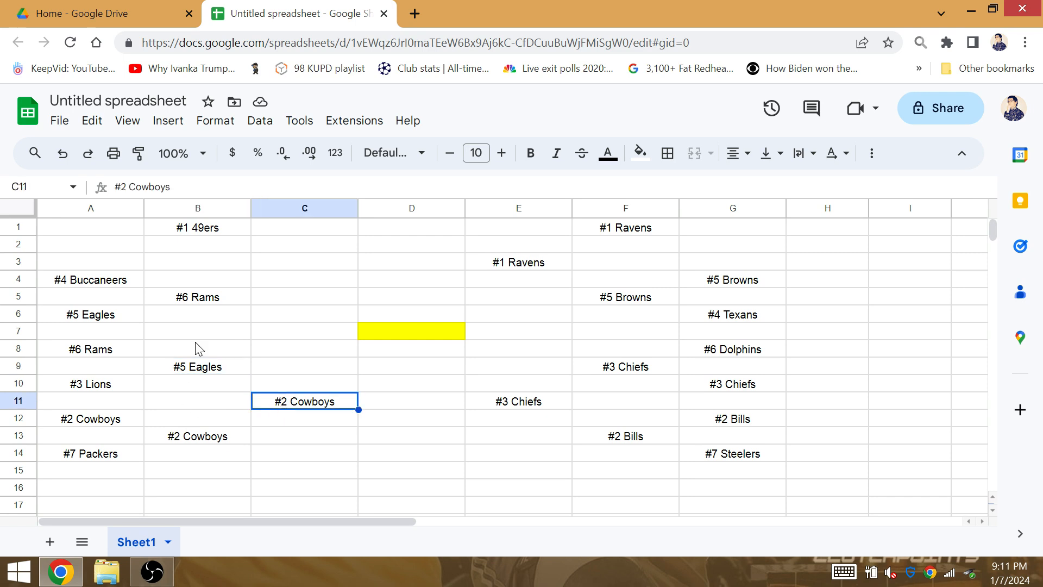
pyautogui.moveTo(216, 392)
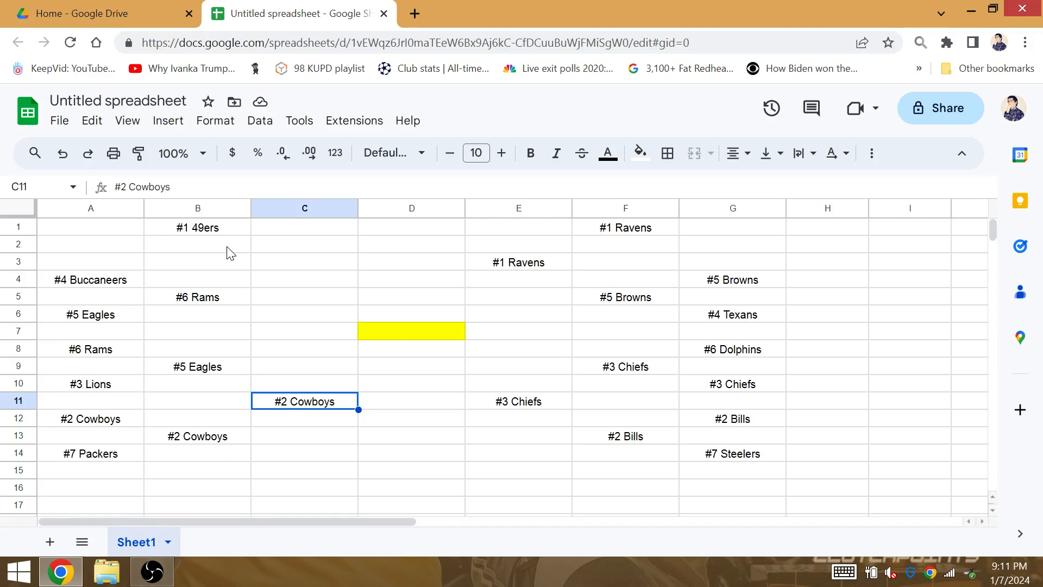
pyautogui.click(196, 227)
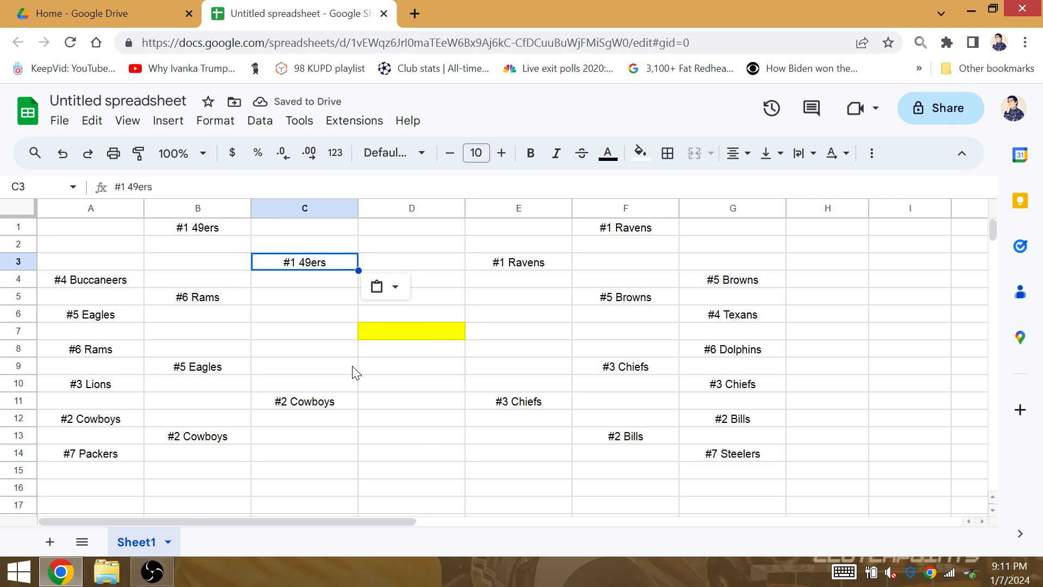
pyautogui.moveTo(345, 415)
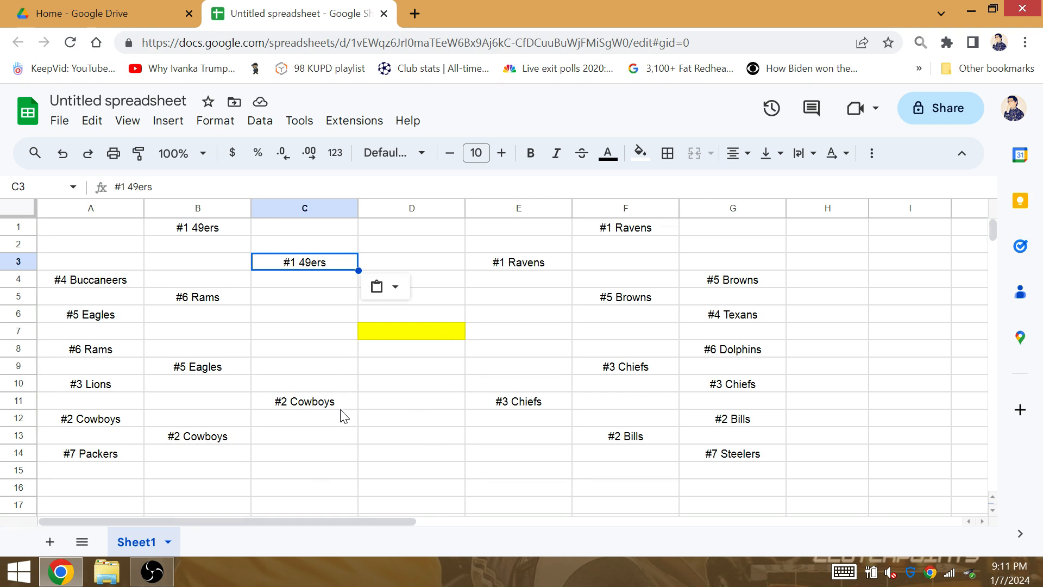
# Step: Paste the #2 Cowboys from C11 into the center cell D8
pyautogui.click(304, 401)
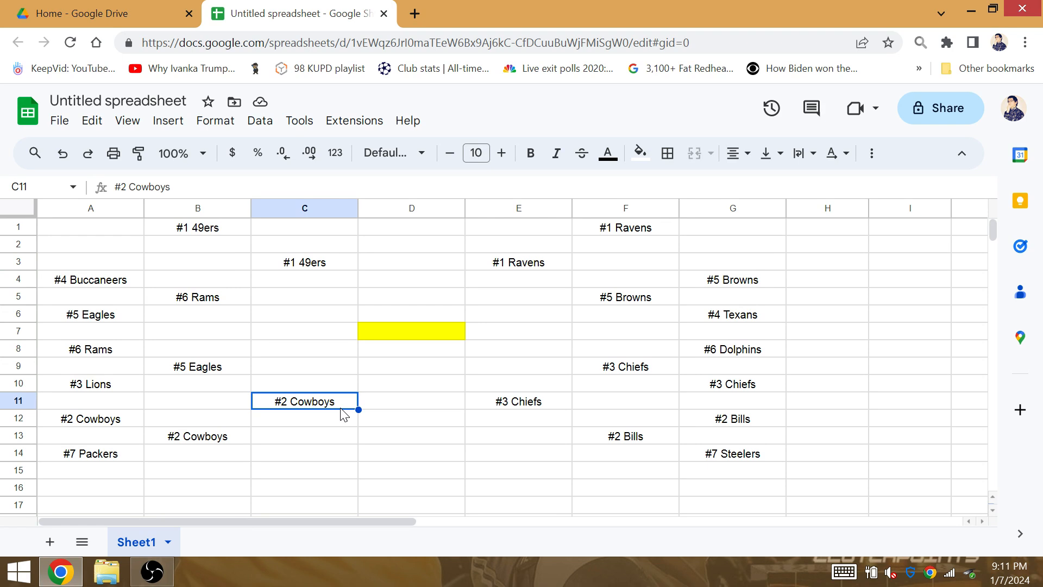
pyautogui.click(411, 348)
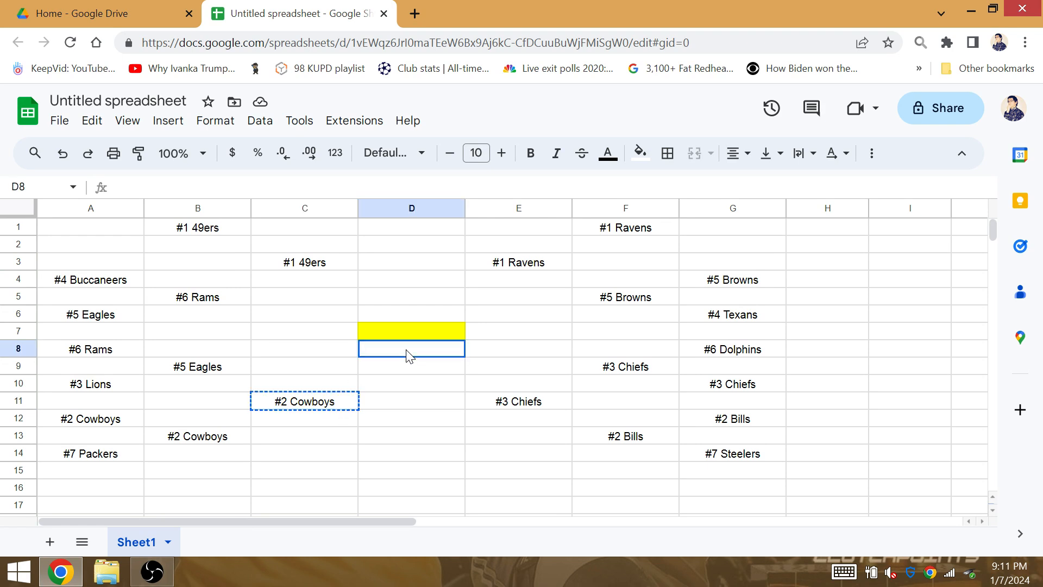
pyautogui.press('ctrl+v')
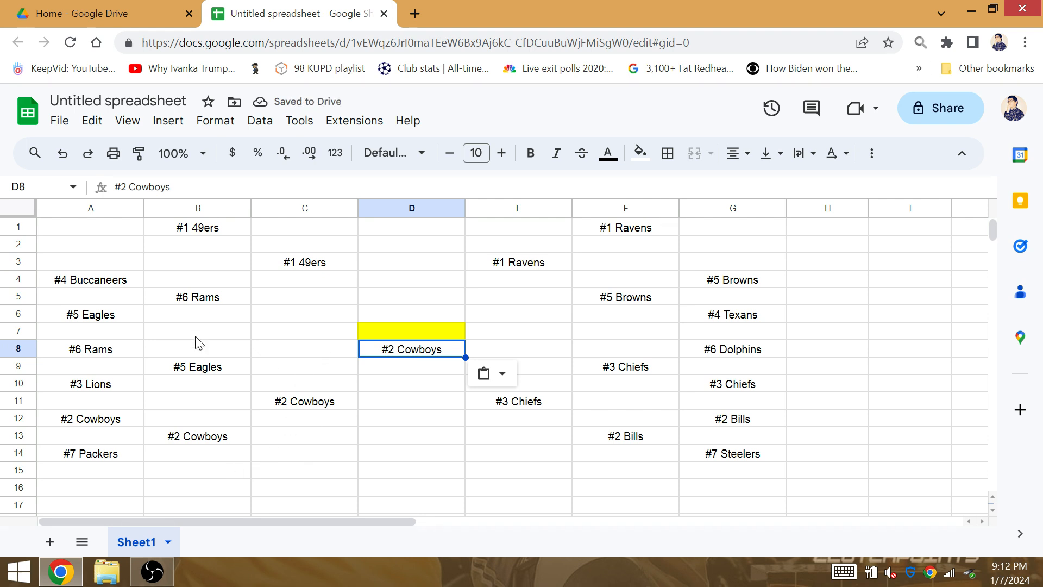
pyautogui.moveTo(174, 456)
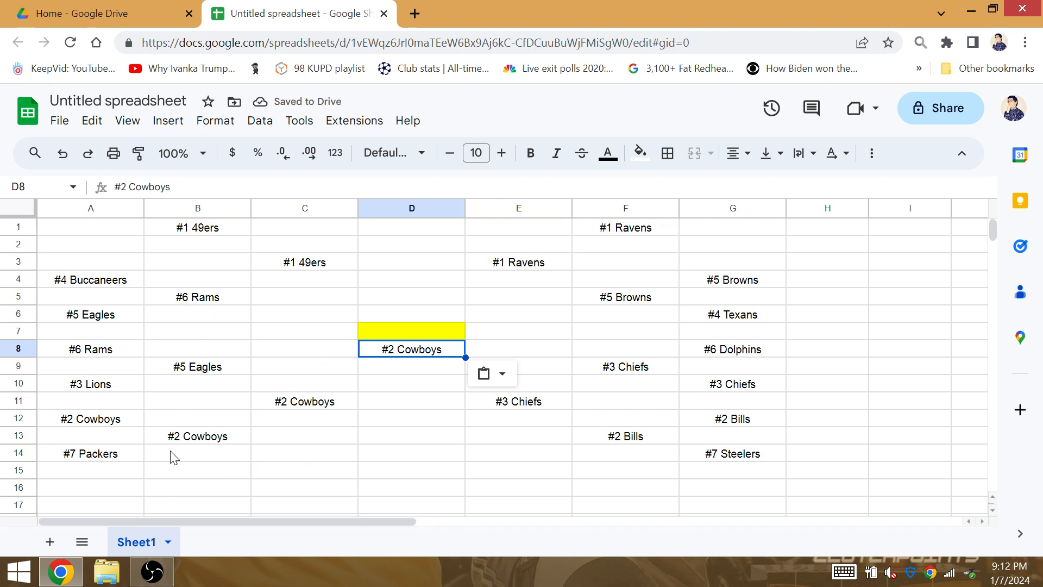
pyautogui.click(90, 453)
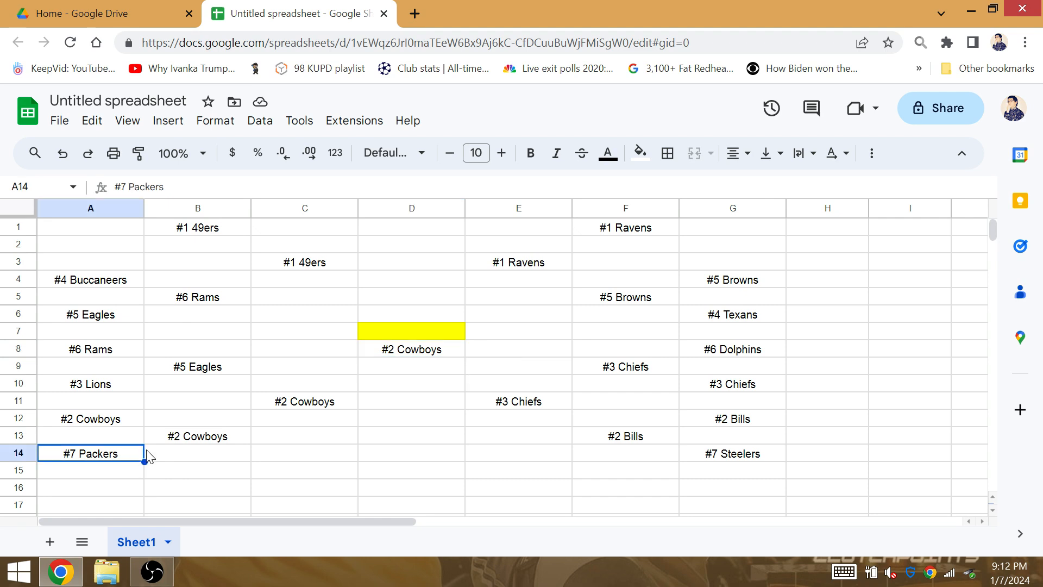
pyautogui.click(304, 261)
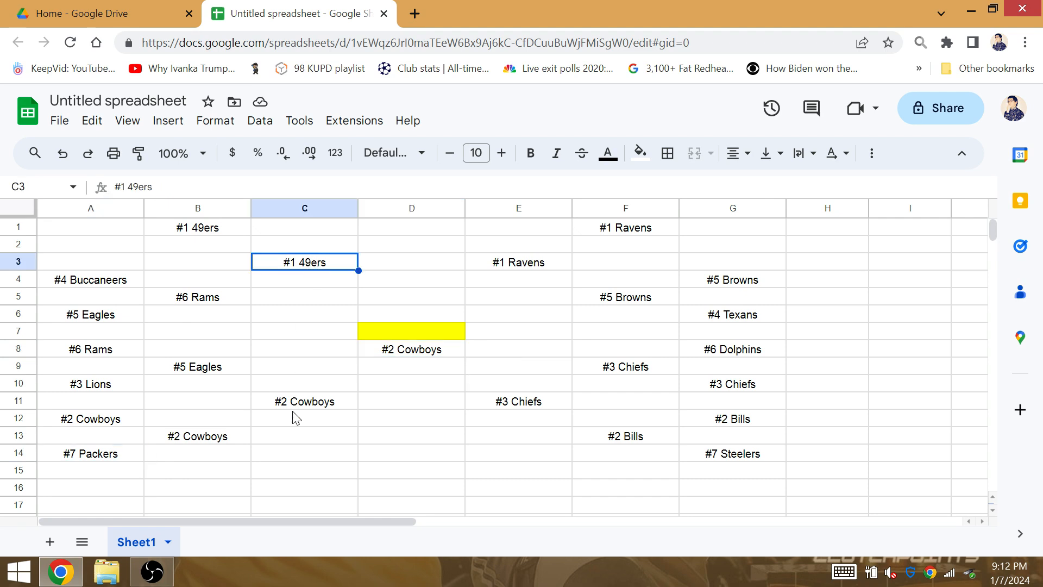
pyautogui.moveTo(220, 373)
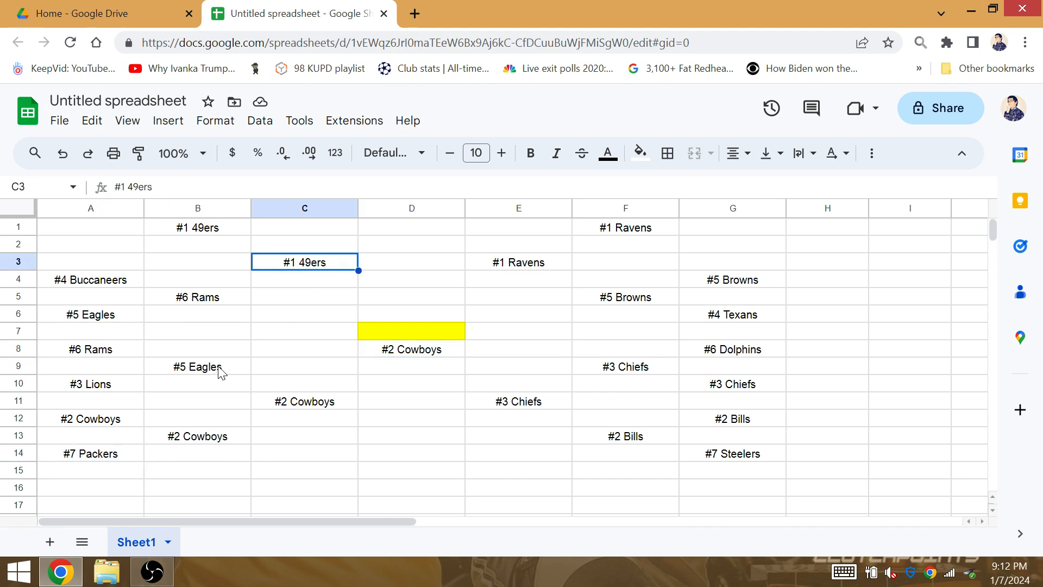
# Step: Paste the #3 Chiefs from E11 into D6, then select champion cell D7
pyautogui.click(519, 401)
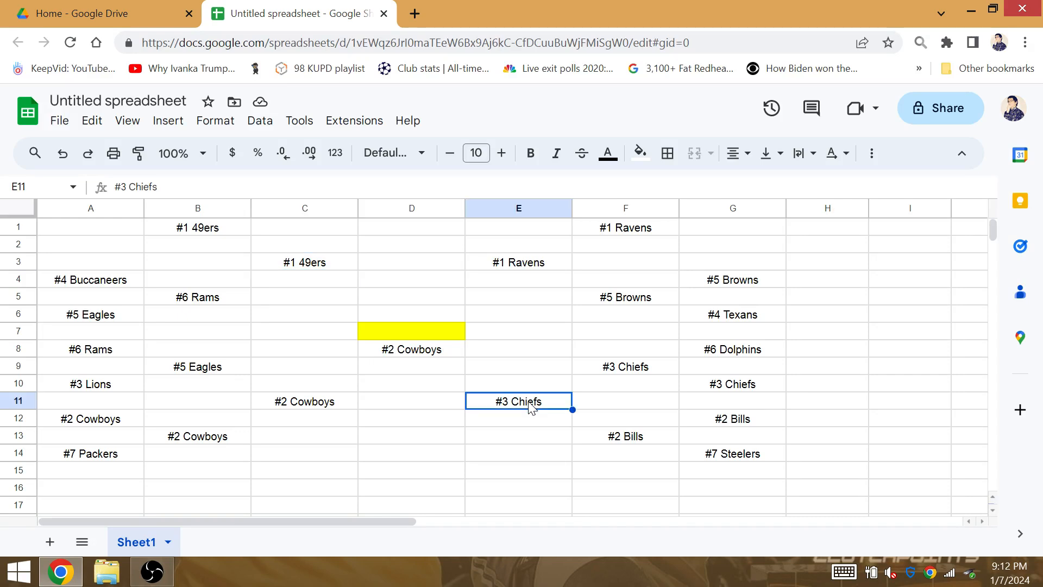
pyautogui.click(411, 314)
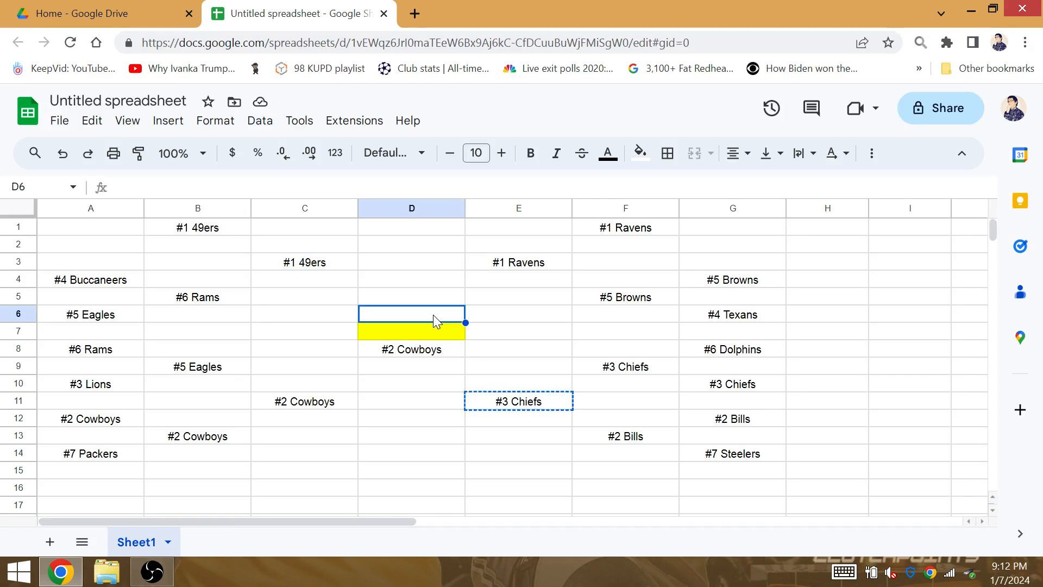
pyautogui.press('ctrl+v')
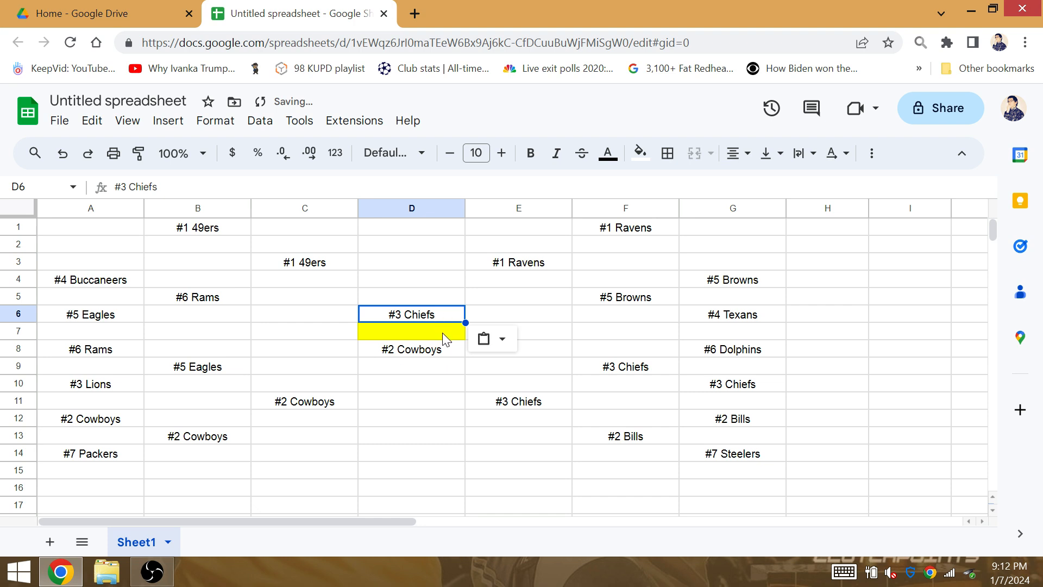
pyautogui.click(411, 349)
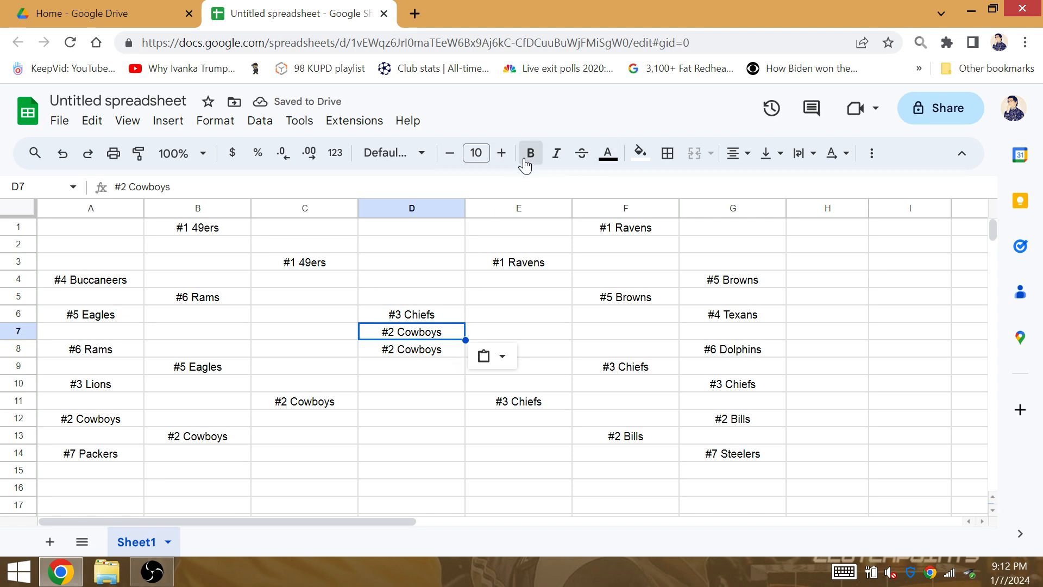
# Step: Bold the #2 Cowboys in D7 and give the cell a yellow fill
pyautogui.click(637, 153)
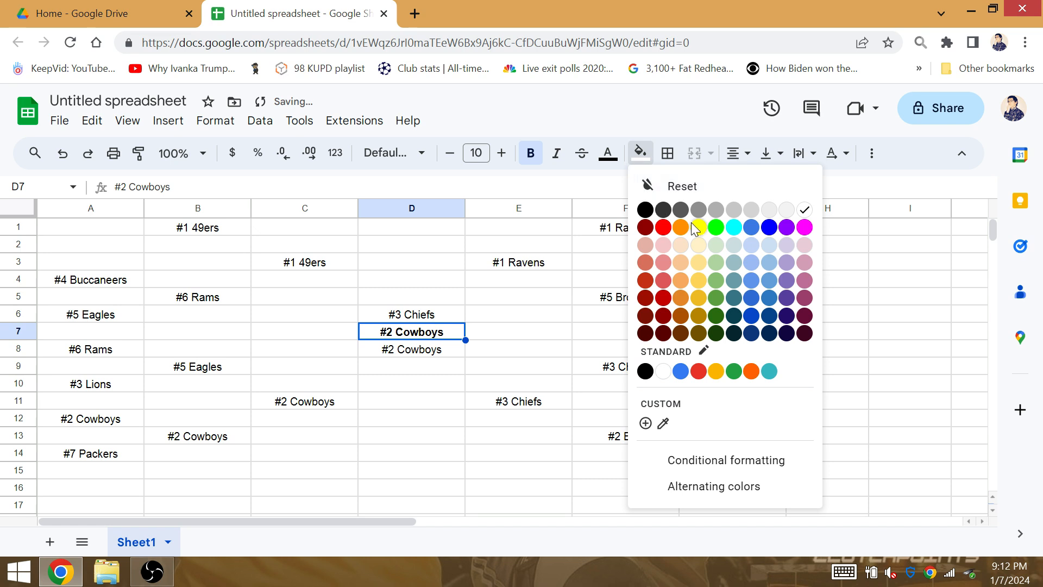
pyautogui.click(699, 227)
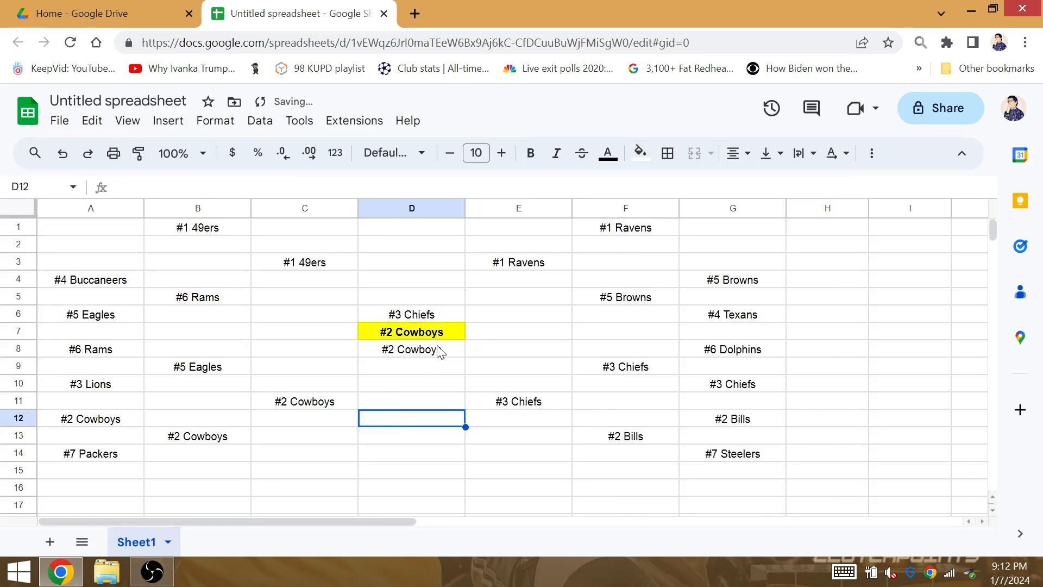
pyautogui.click(411, 383)
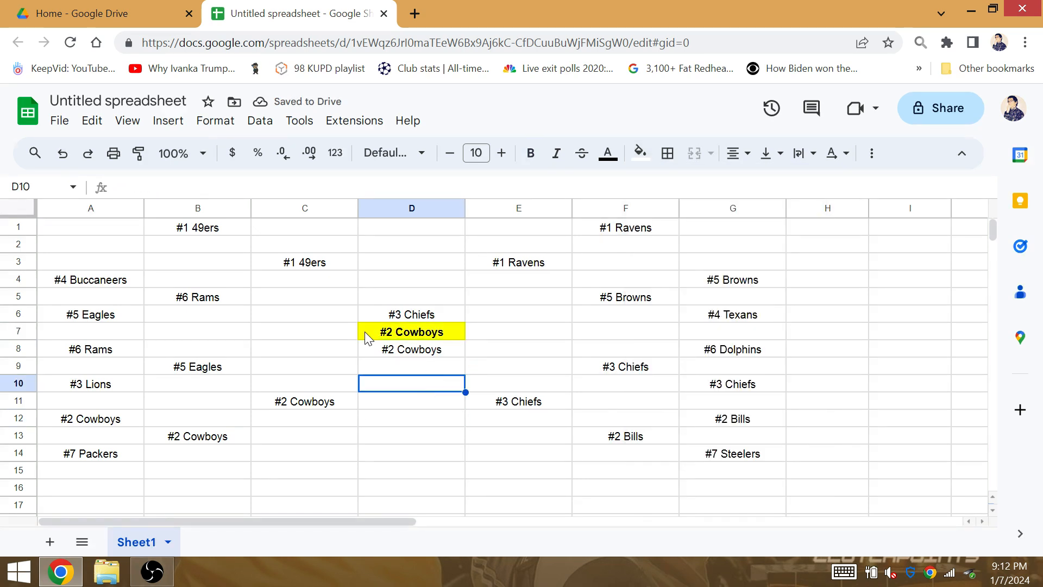
pyautogui.moveTo(517, 457)
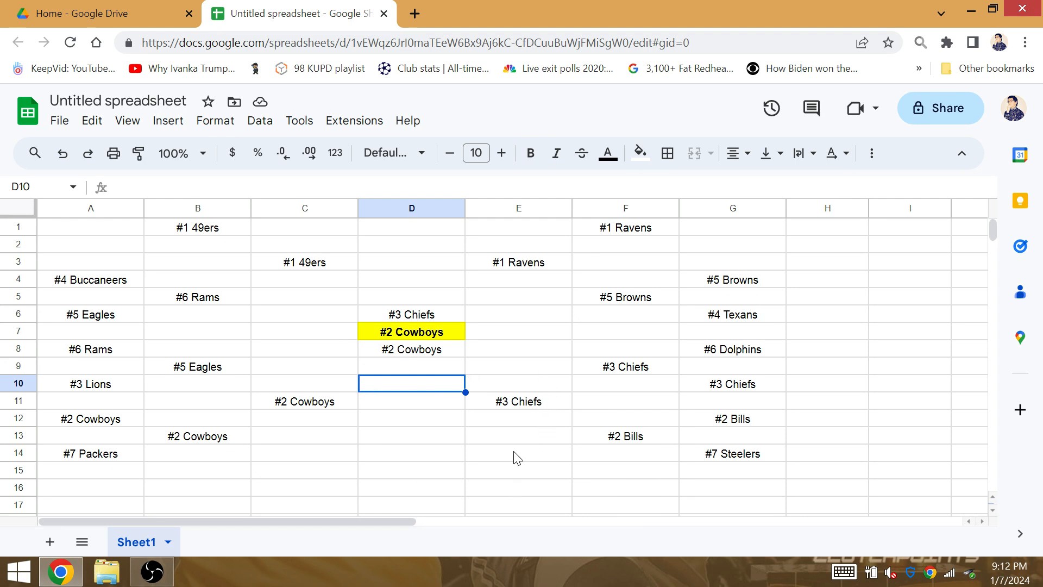
pyautogui.moveTo(512, 405)
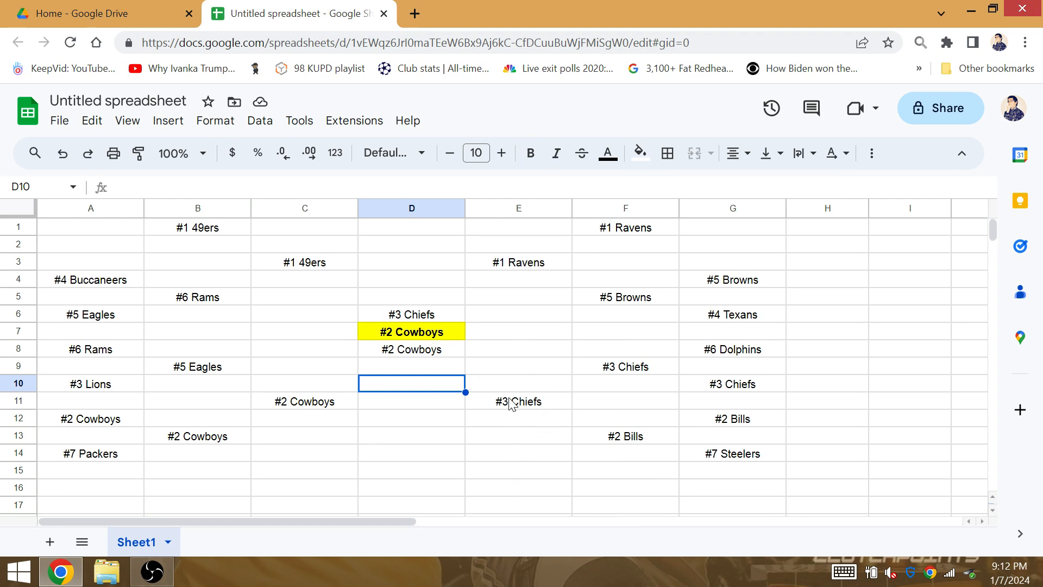
pyautogui.moveTo(513, 370)
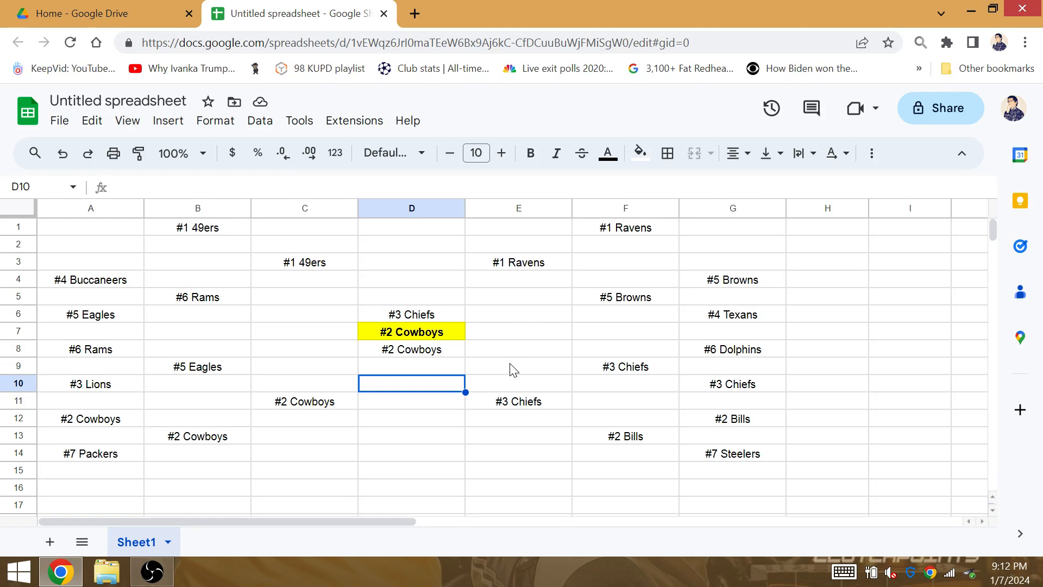
pyautogui.click(412, 418)
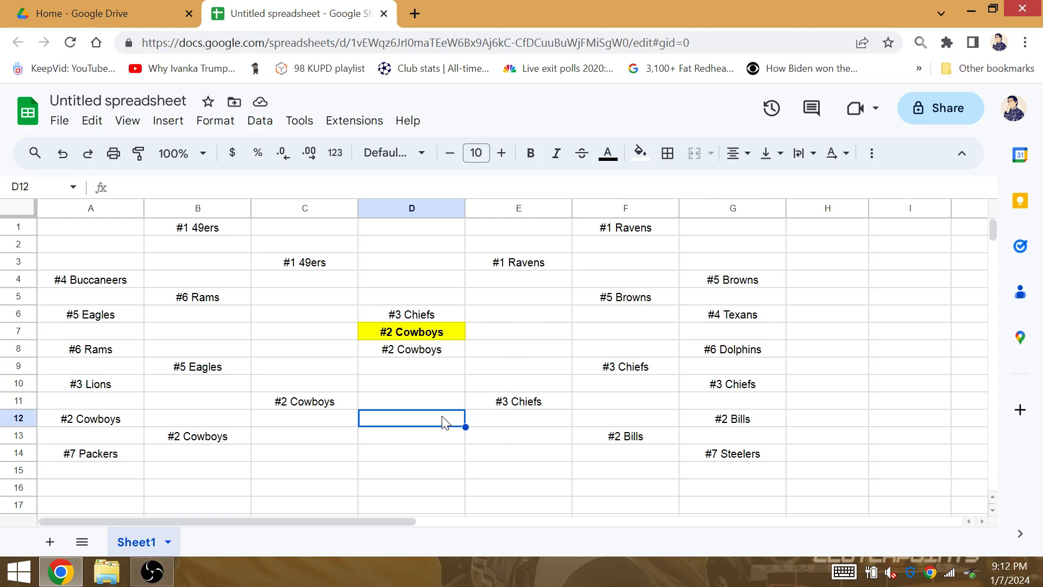
pyautogui.moveTo(505, 379)
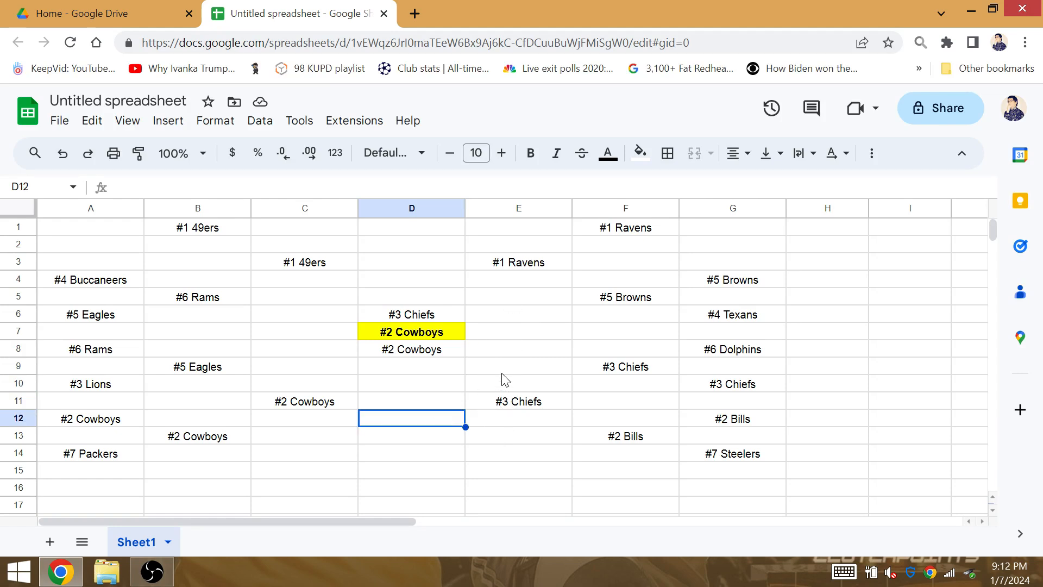
pyautogui.moveTo(500, 406)
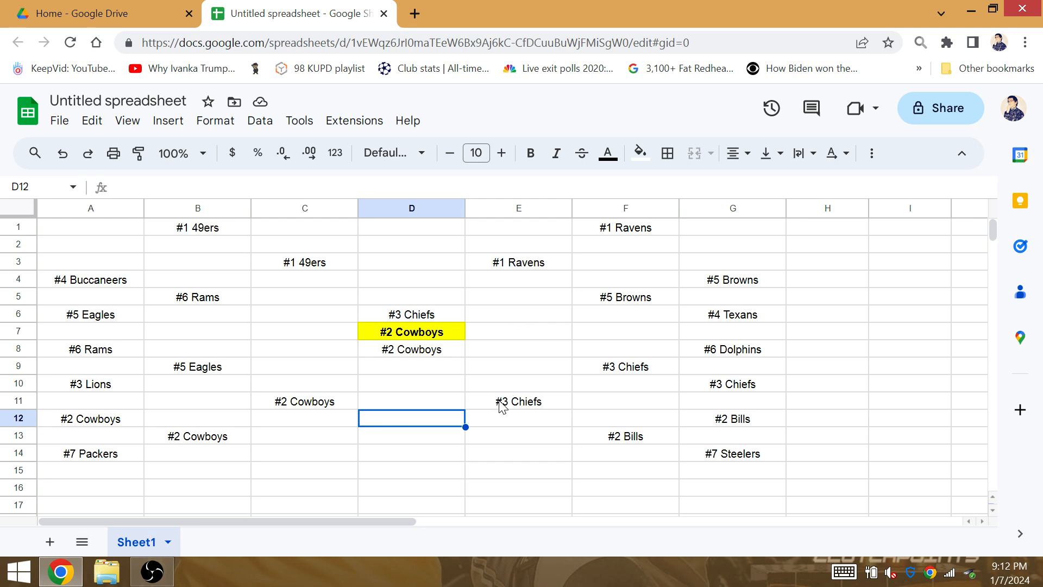
pyautogui.moveTo(485, 458)
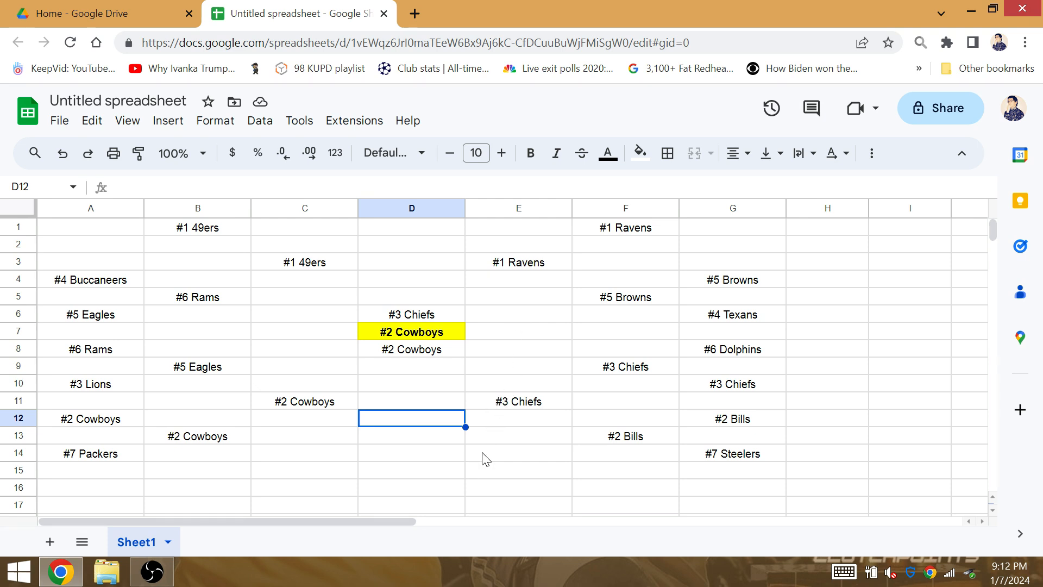
pyautogui.moveTo(491, 489)
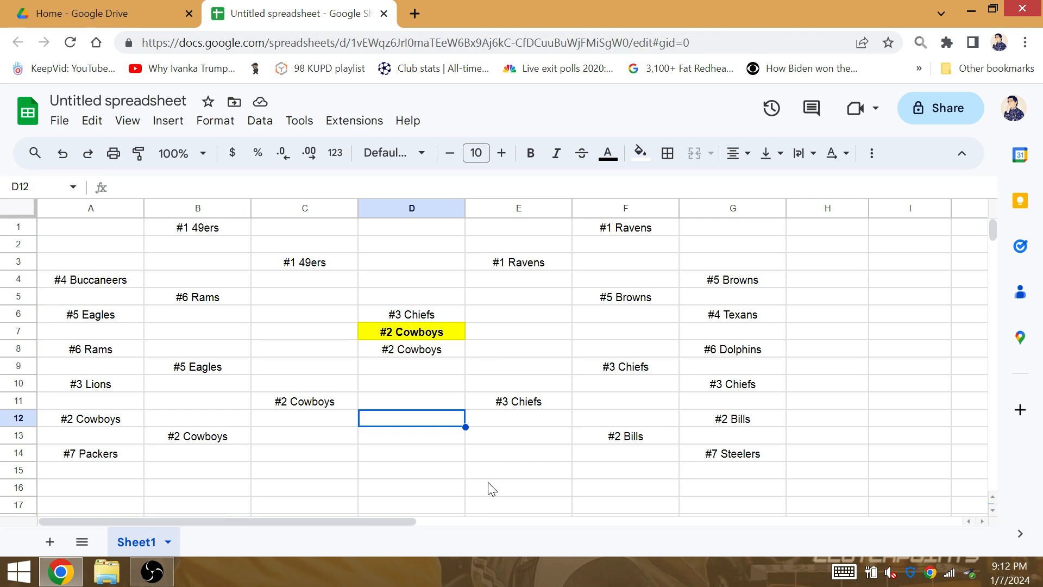
pyautogui.moveTo(506, 473)
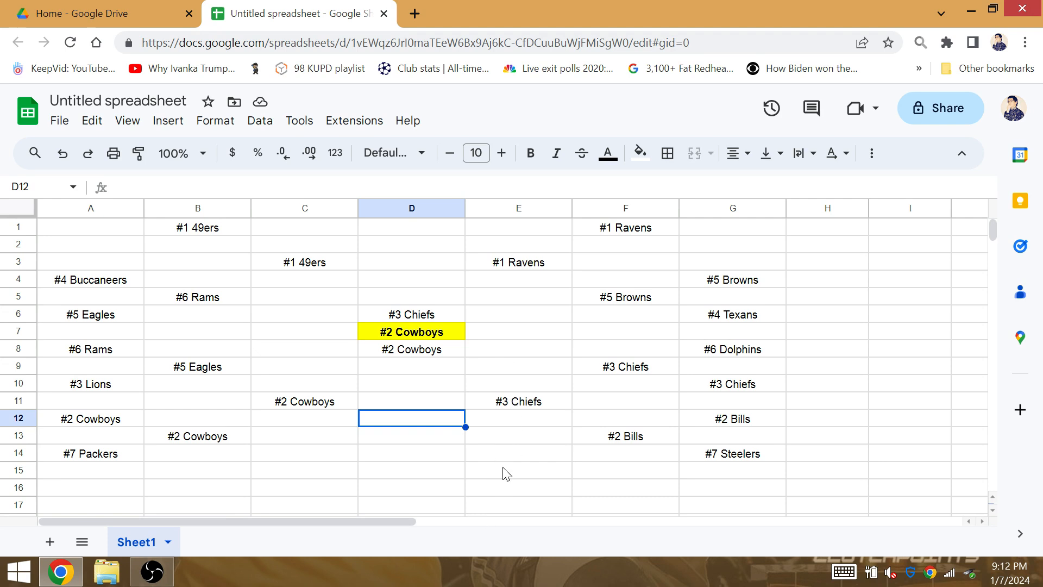
pyautogui.moveTo(542, 406)
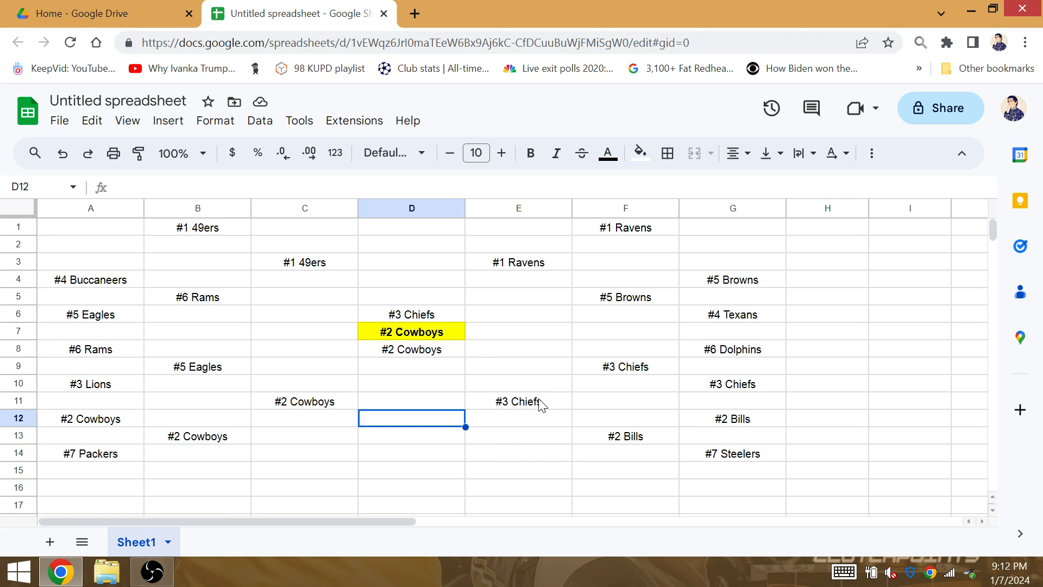
pyautogui.click(518, 401)
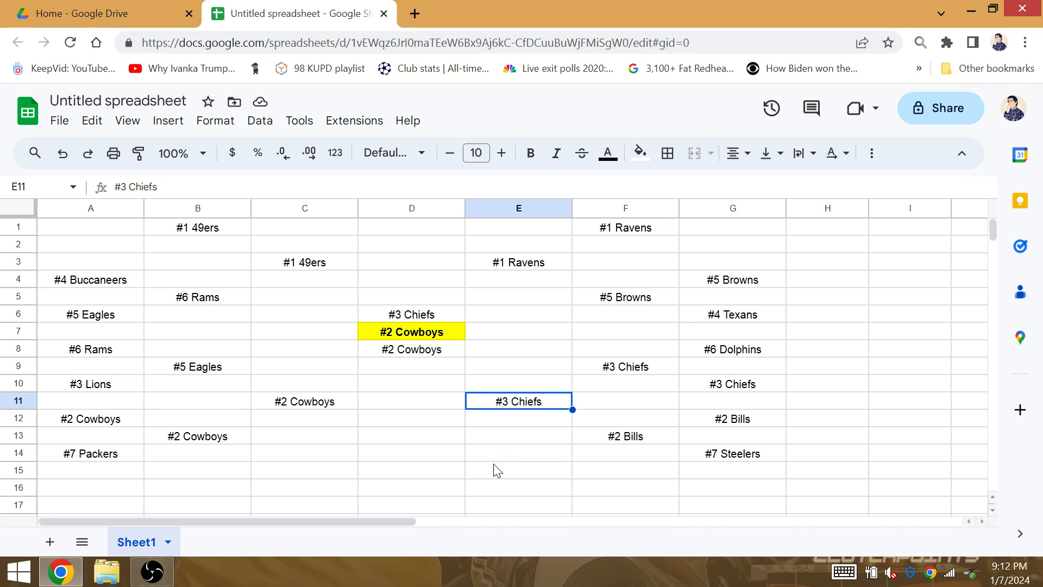
pyautogui.moveTo(507, 432)
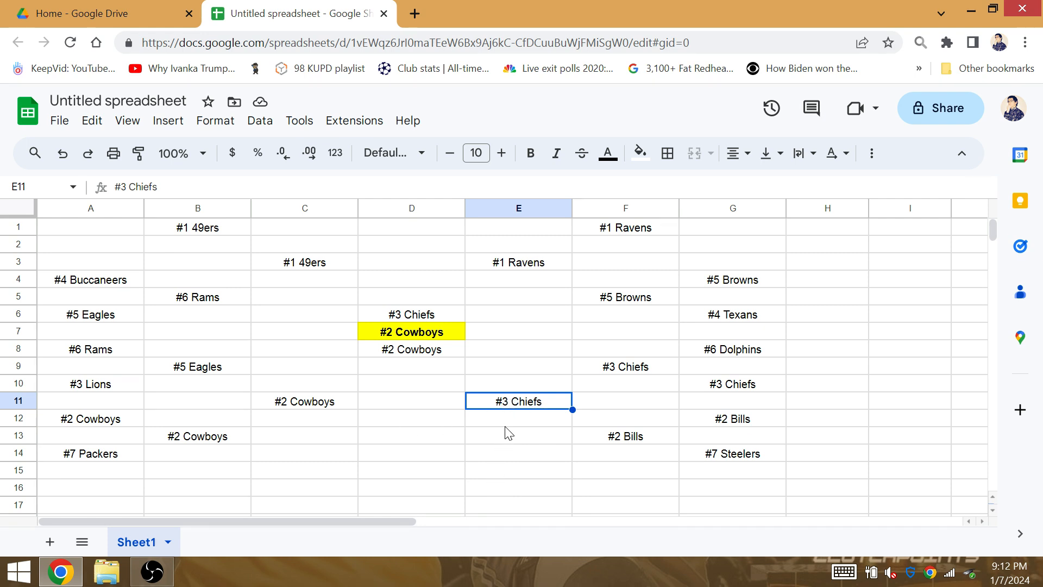
pyautogui.moveTo(335, 426)
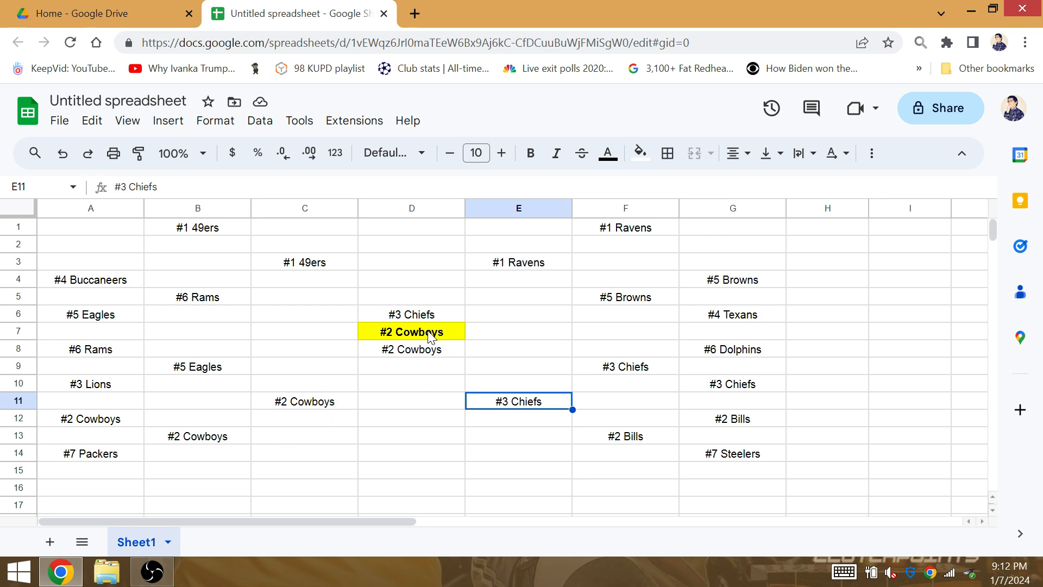
pyautogui.moveTo(323, 326)
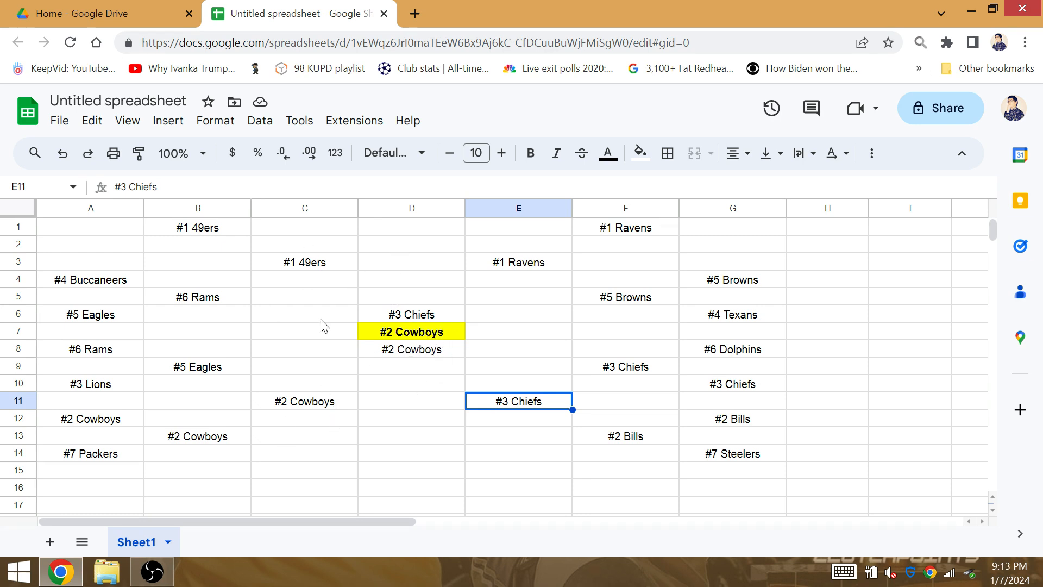
pyautogui.click(304, 261)
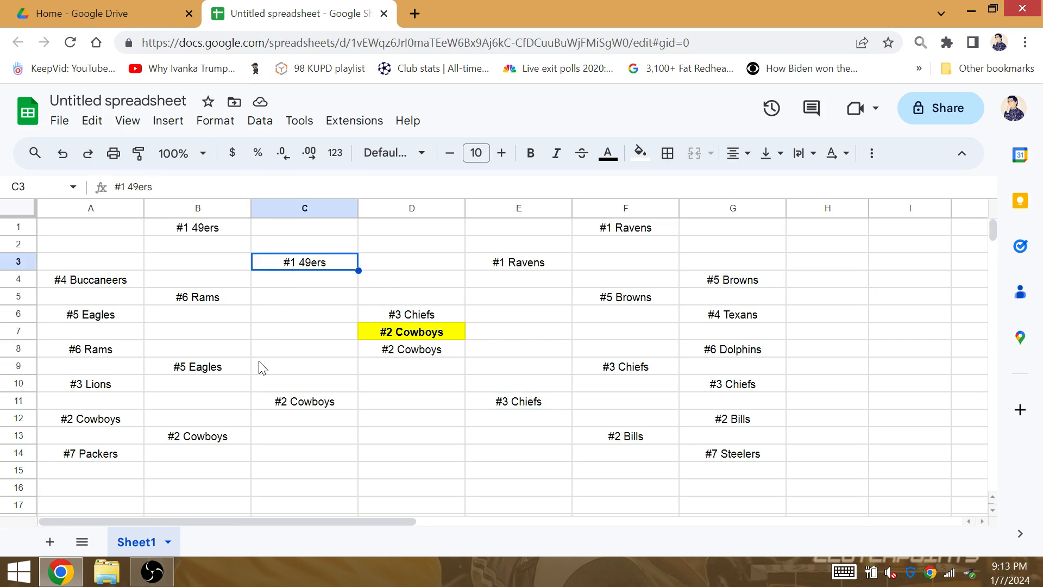
pyautogui.moveTo(483, 280)
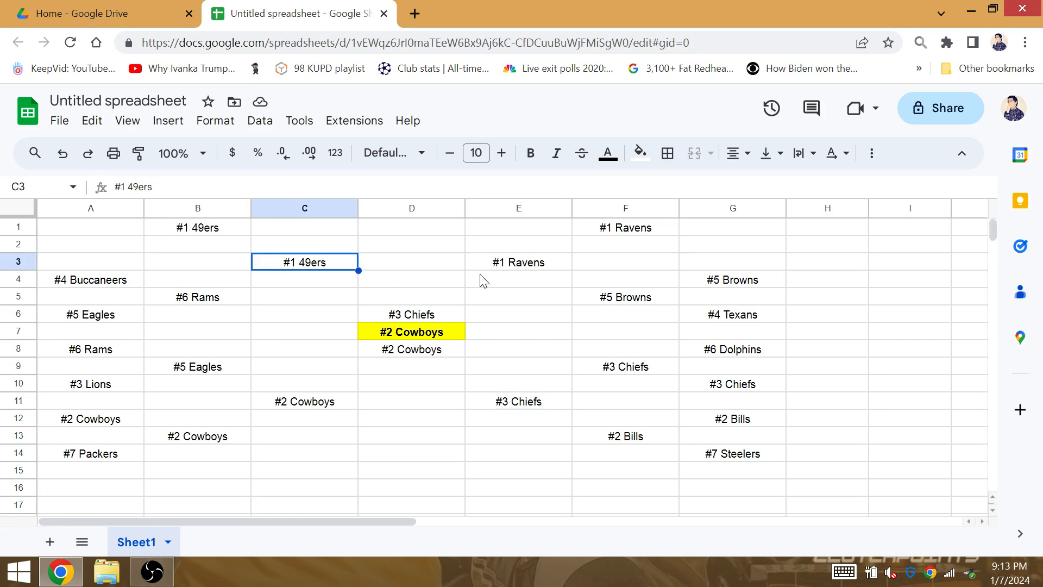
pyautogui.click(518, 261)
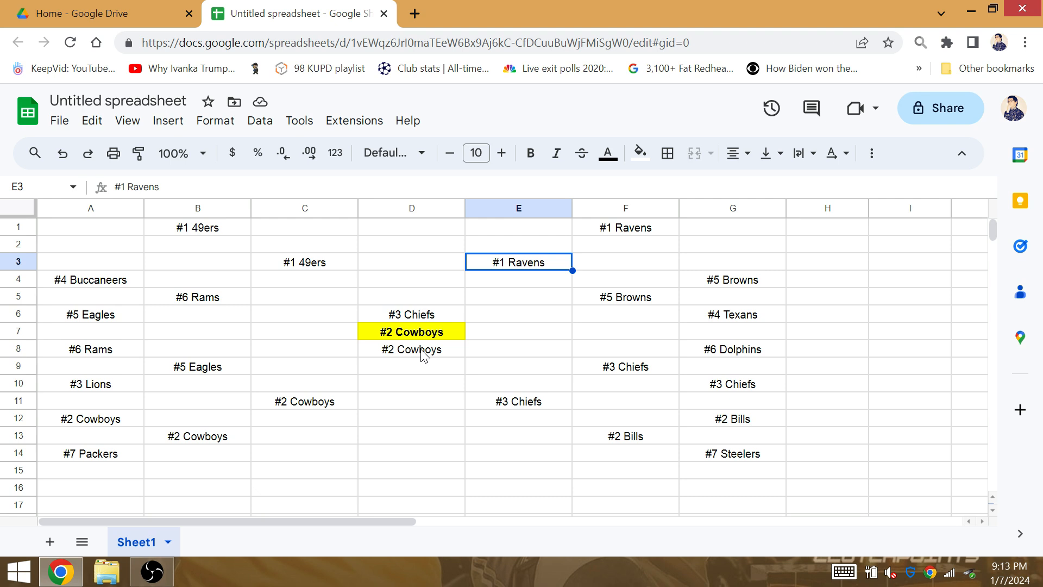
pyautogui.moveTo(441, 325)
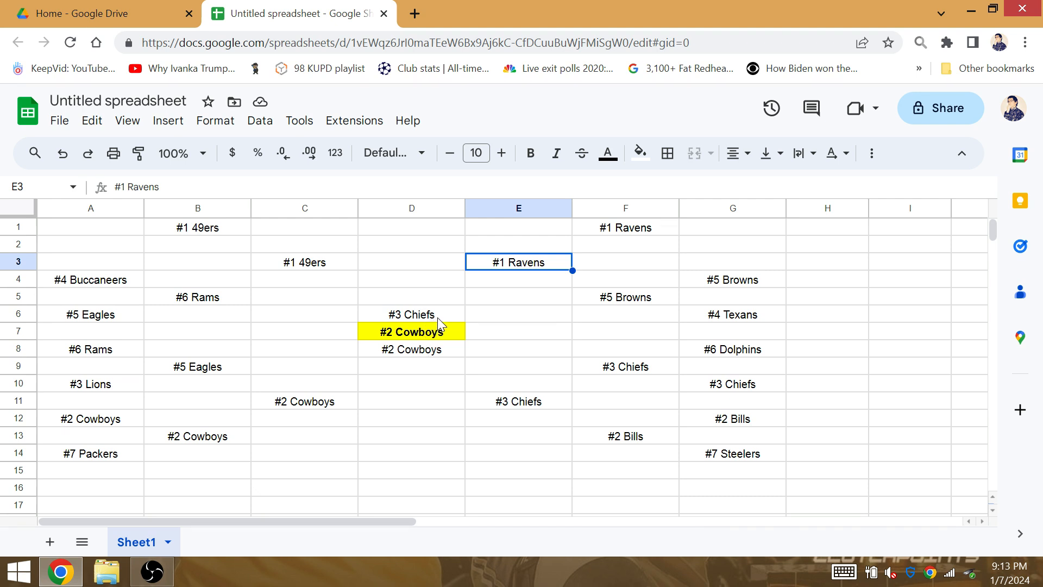
pyautogui.click(412, 314)
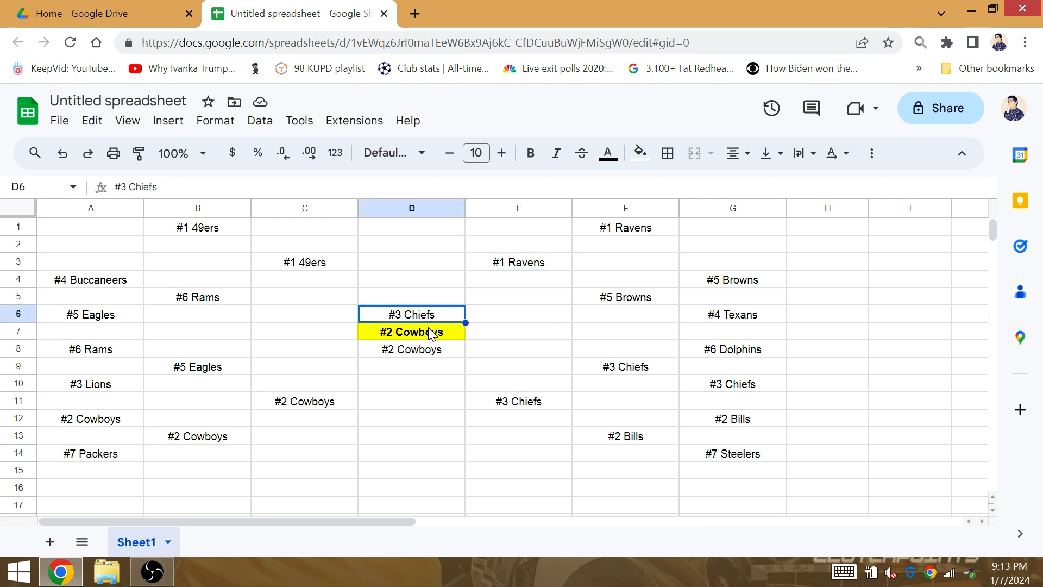
pyautogui.moveTo(479, 330)
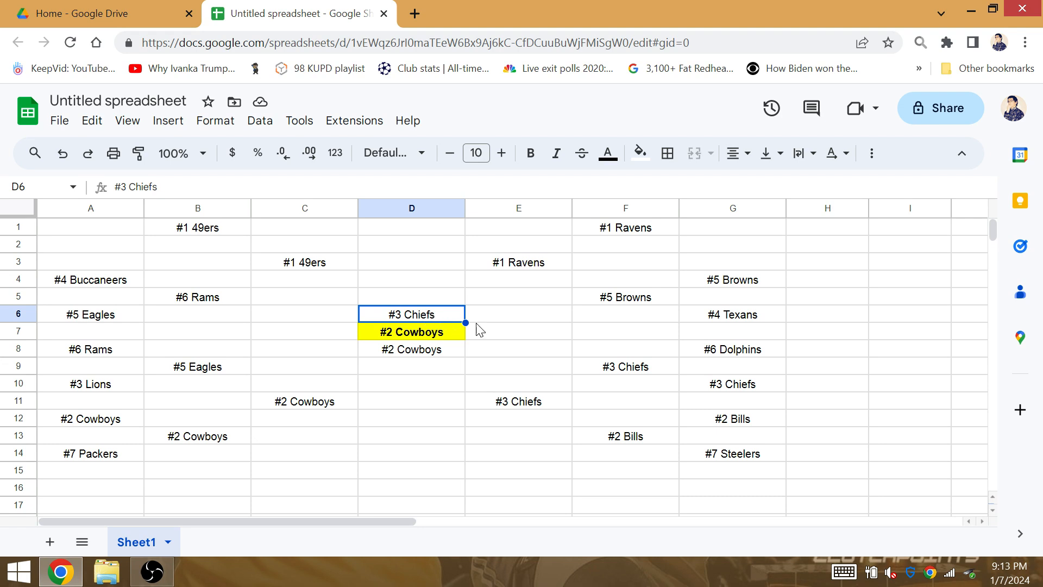
pyautogui.click(518, 331)
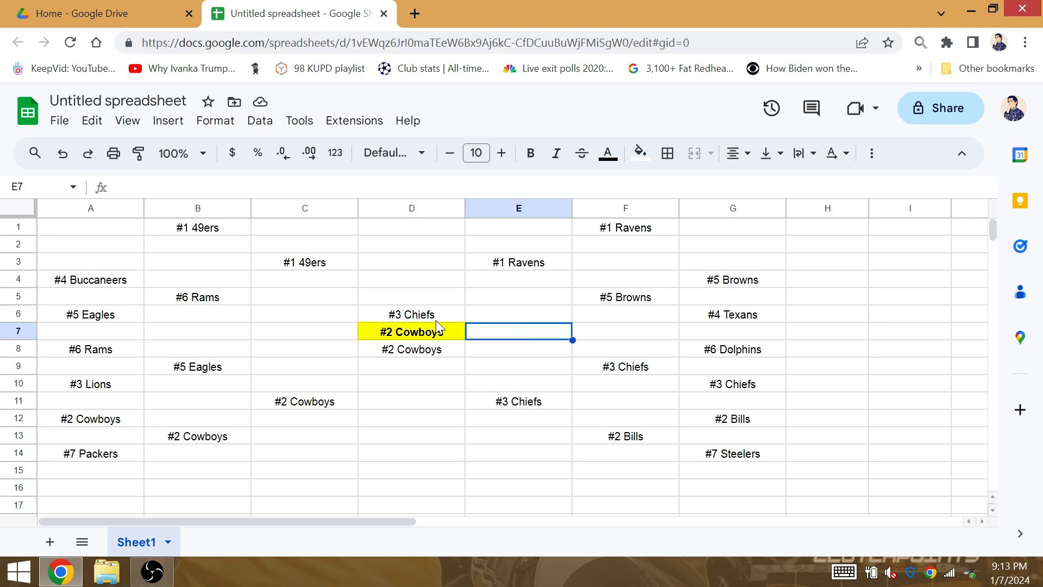
pyautogui.click(411, 332)
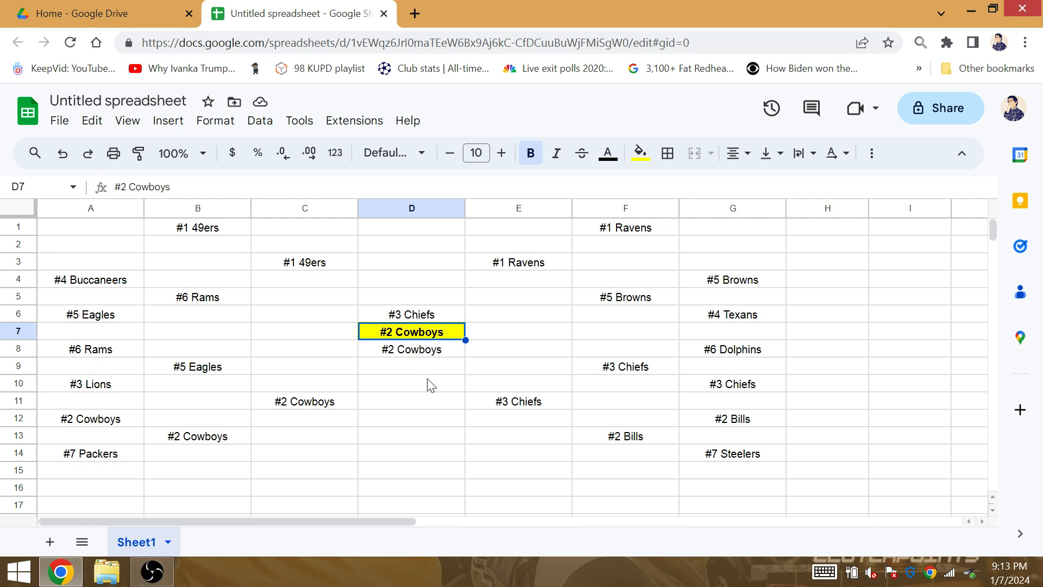
pyautogui.moveTo(561, 442)
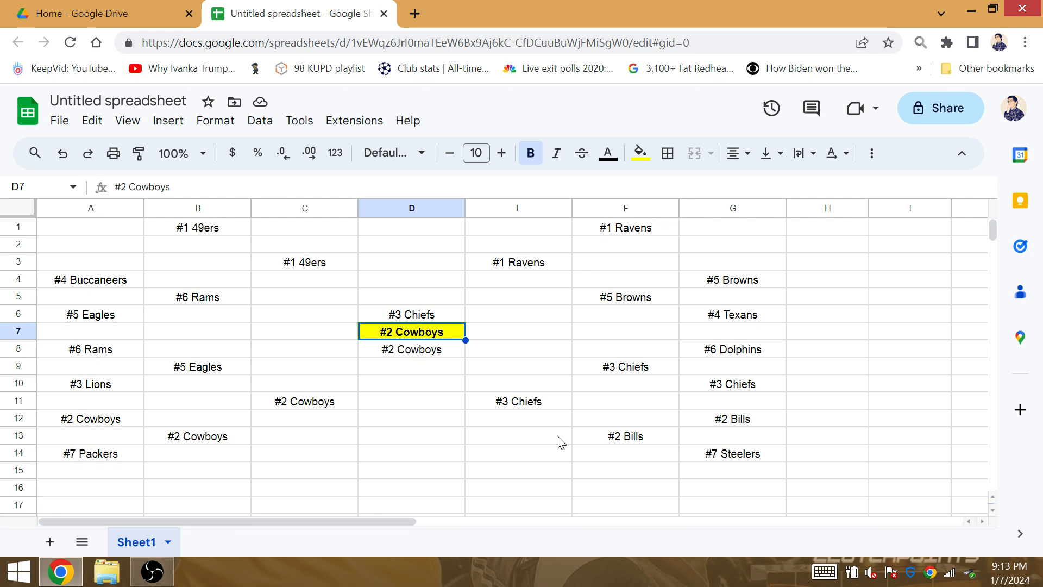
pyautogui.moveTo(630, 358)
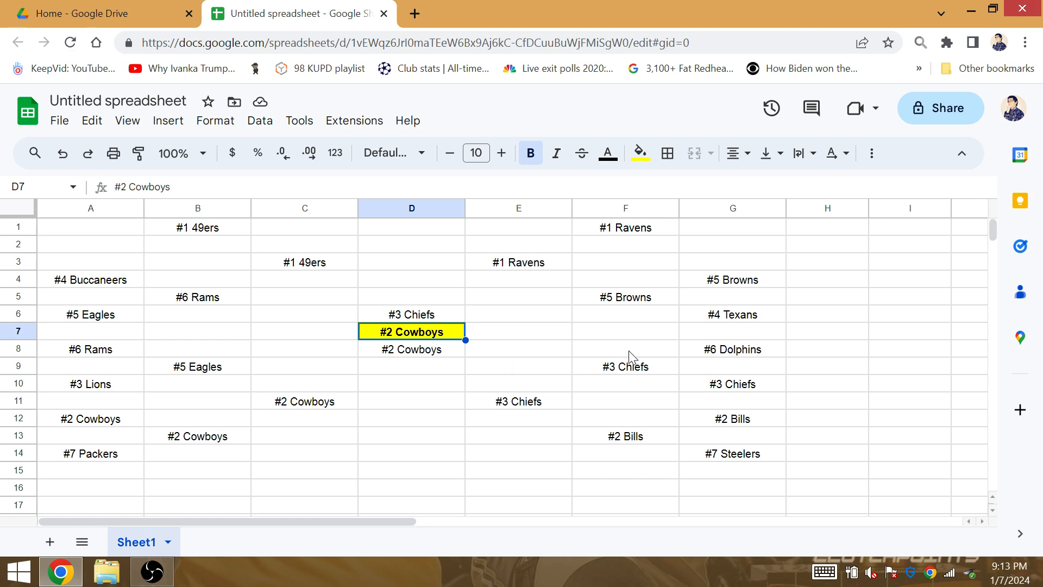
pyautogui.moveTo(442, 357)
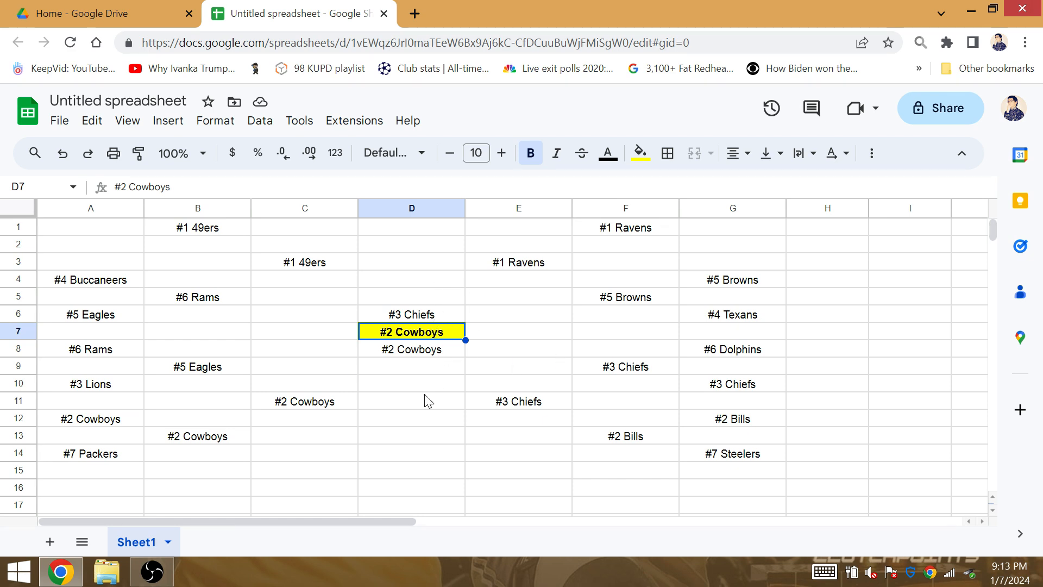
pyautogui.moveTo(424, 383)
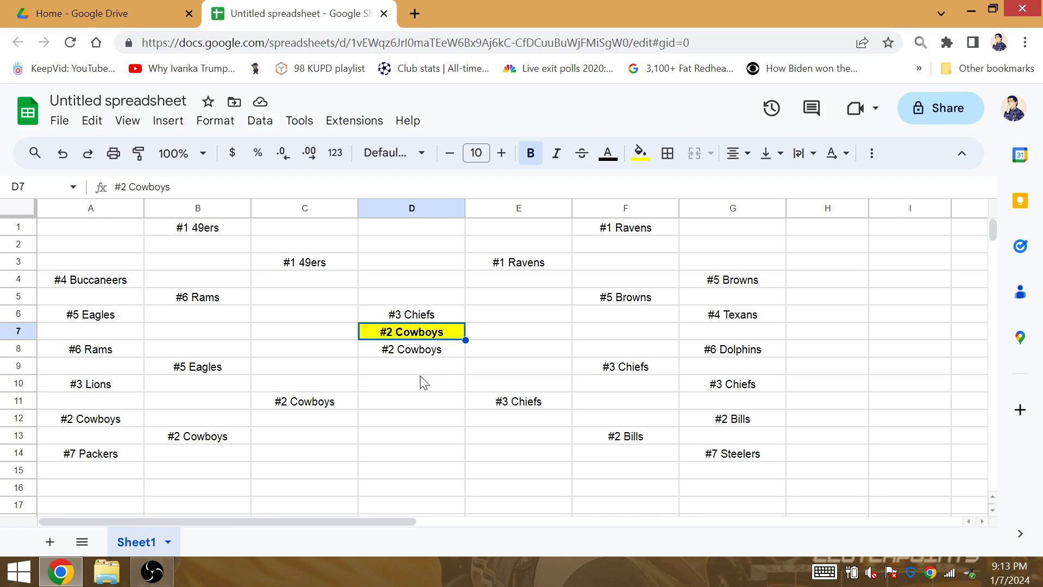
pyautogui.moveTo(423, 376)
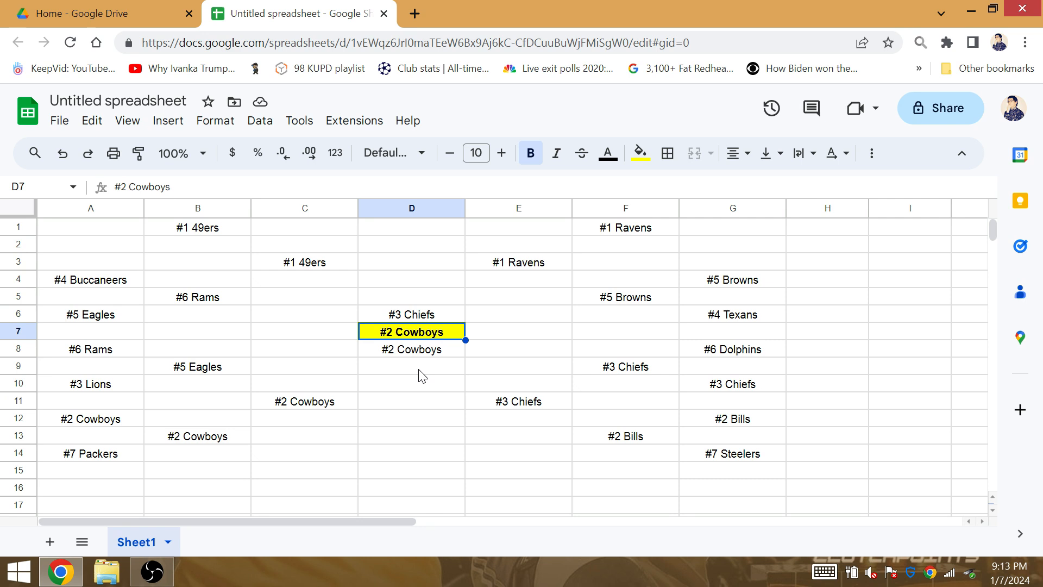
pyautogui.click(411, 400)
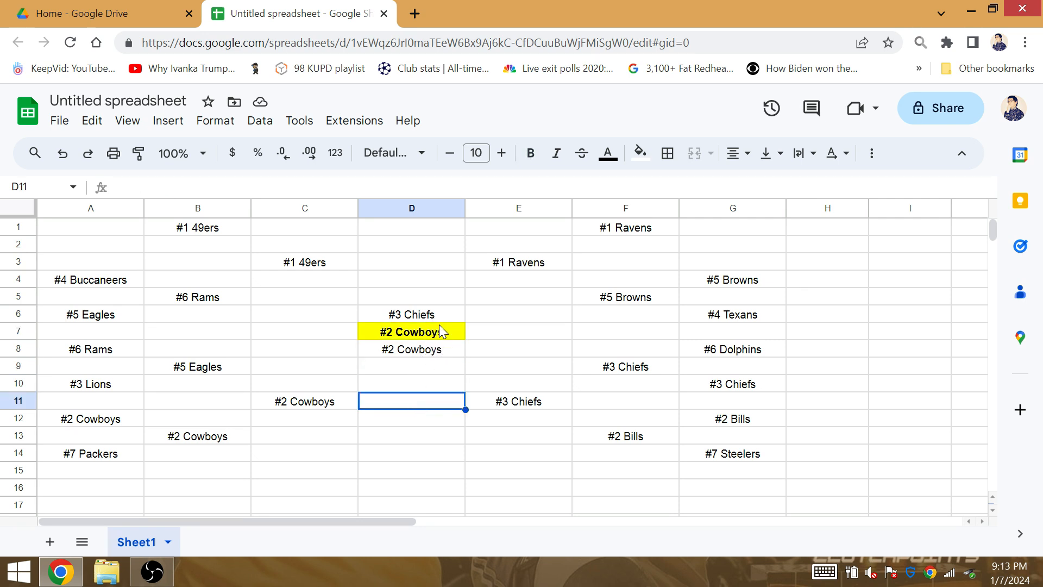
pyautogui.moveTo(439, 344)
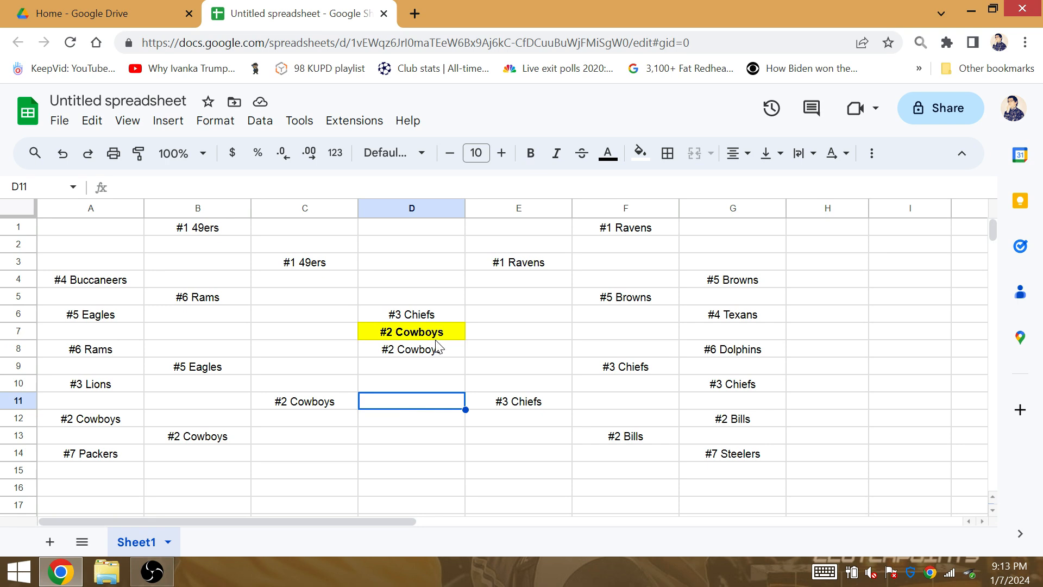
pyautogui.moveTo(373, 270)
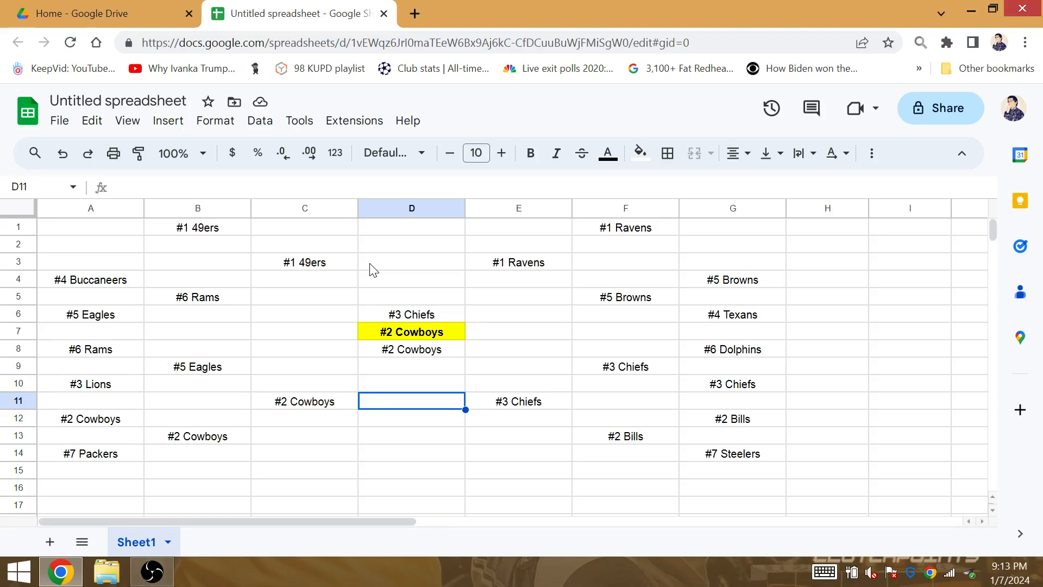
pyautogui.moveTo(419, 366)
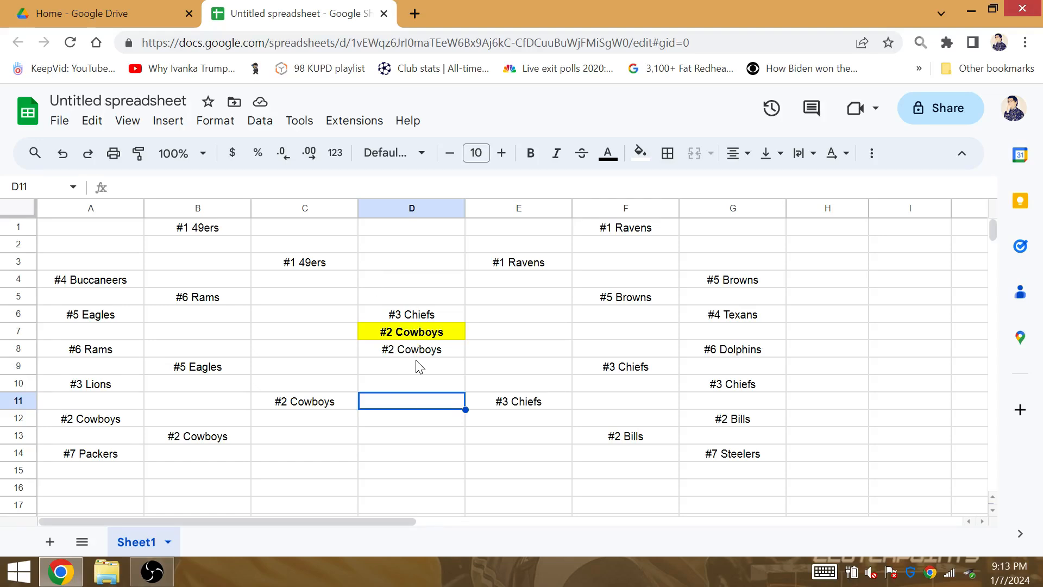
pyautogui.click(411, 349)
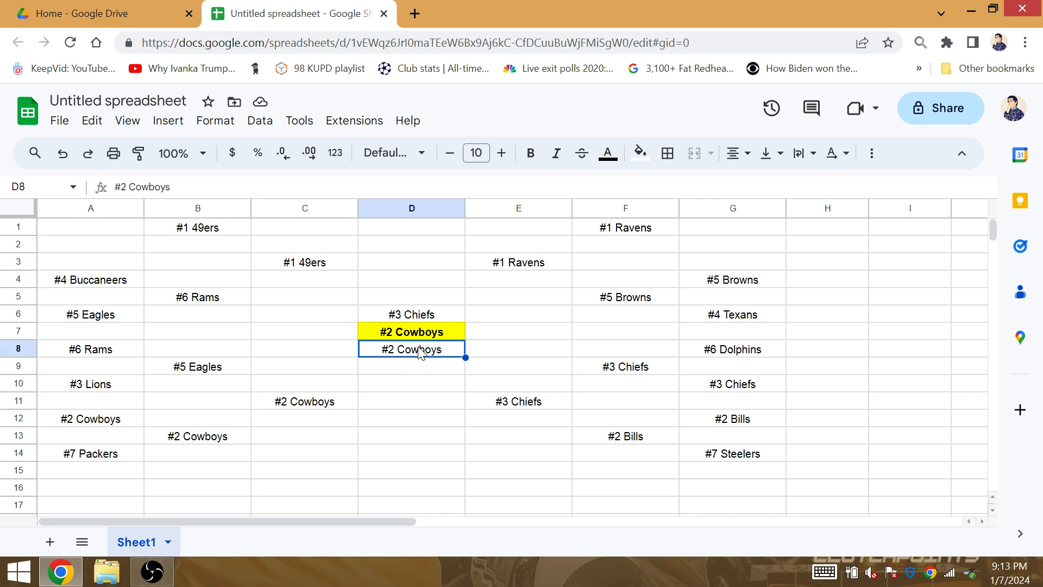
pyautogui.click(411, 383)
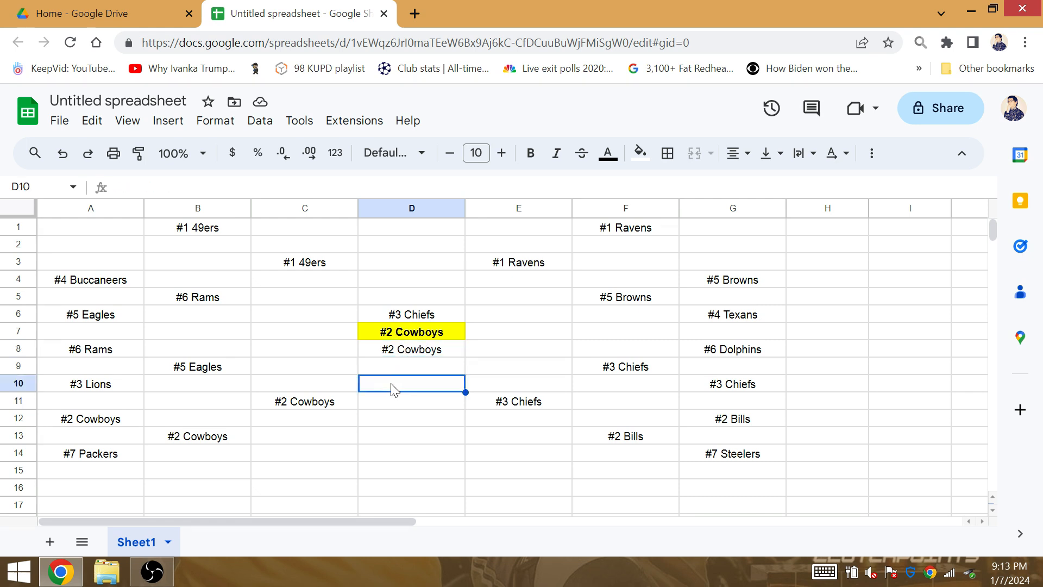
pyautogui.click(624, 366)
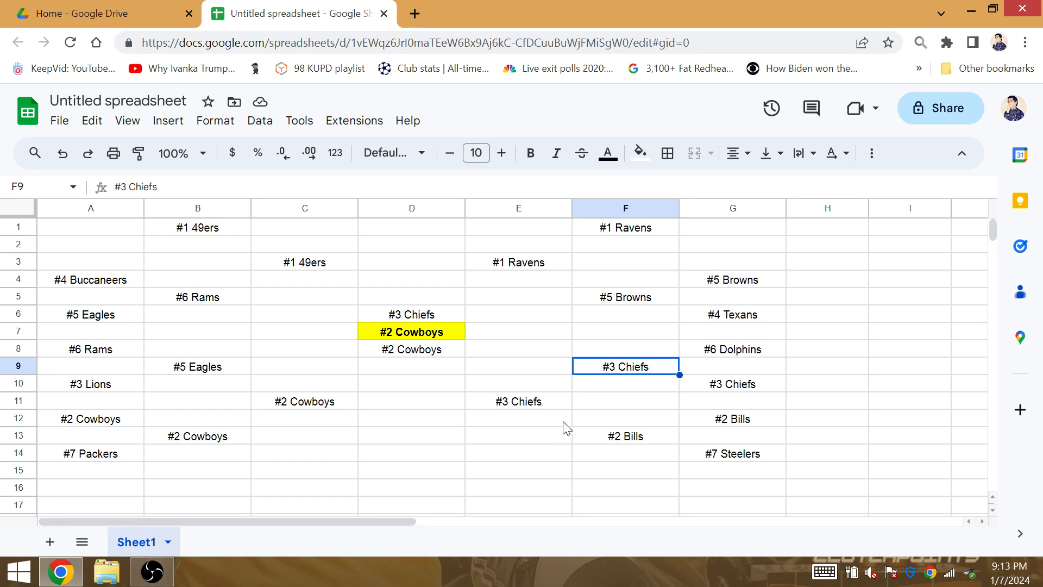
pyautogui.click(412, 436)
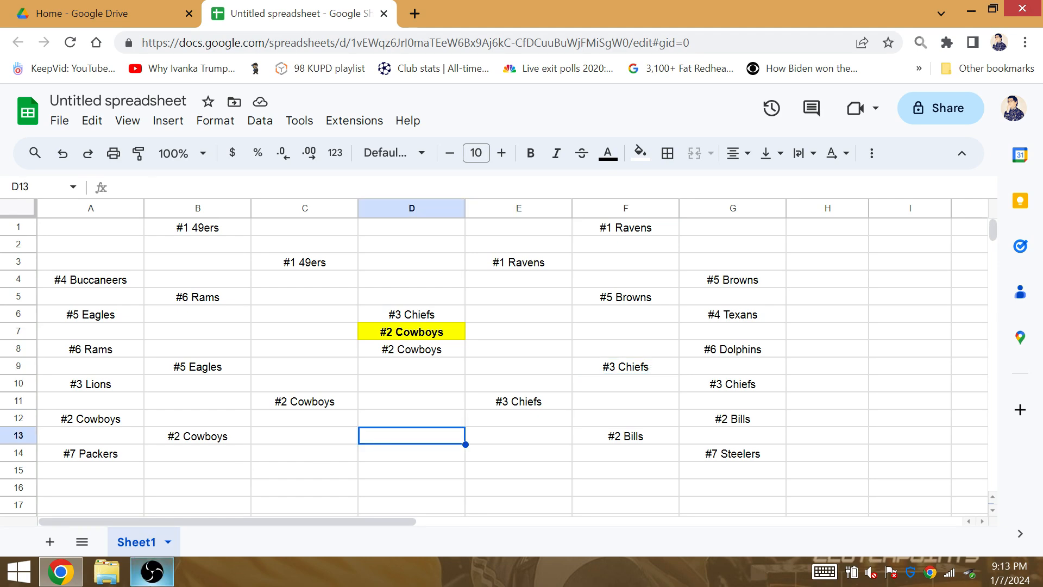
pyautogui.click(152, 571)
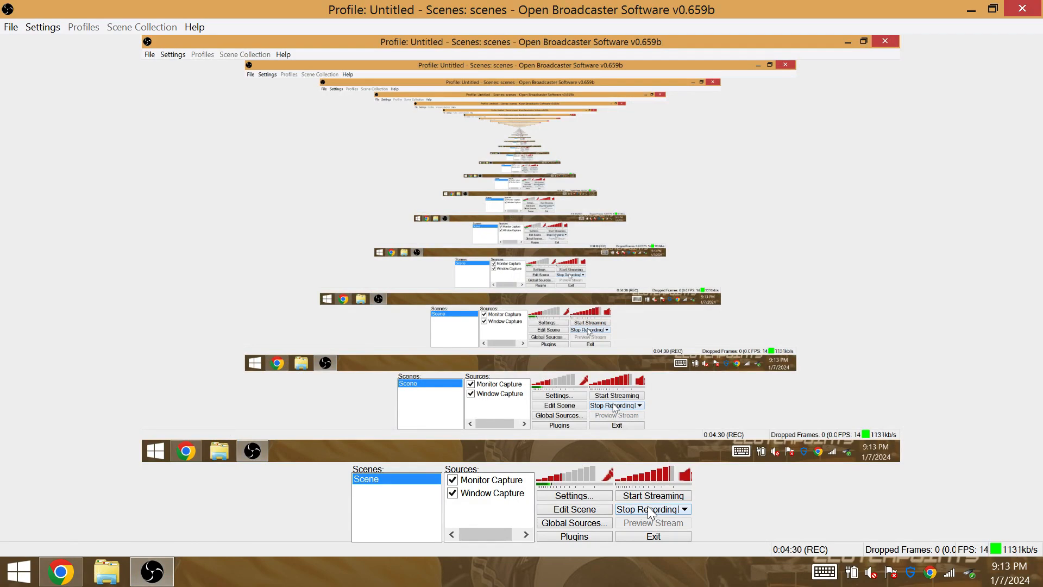